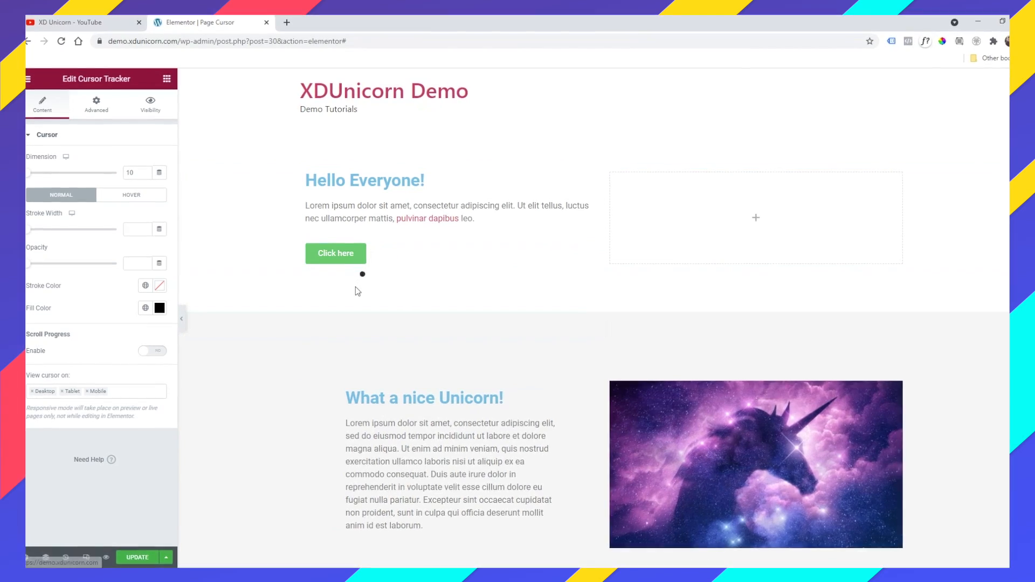
Step: Leave Elementor for the WordPress dashboard, review themes, and open the All Pages list
click(130, 195)
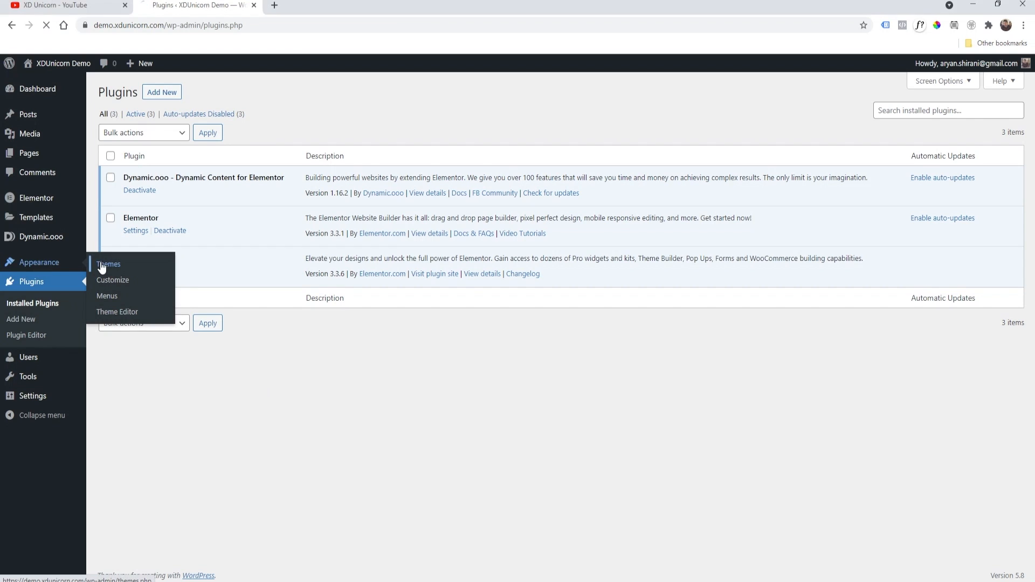
click(108, 263)
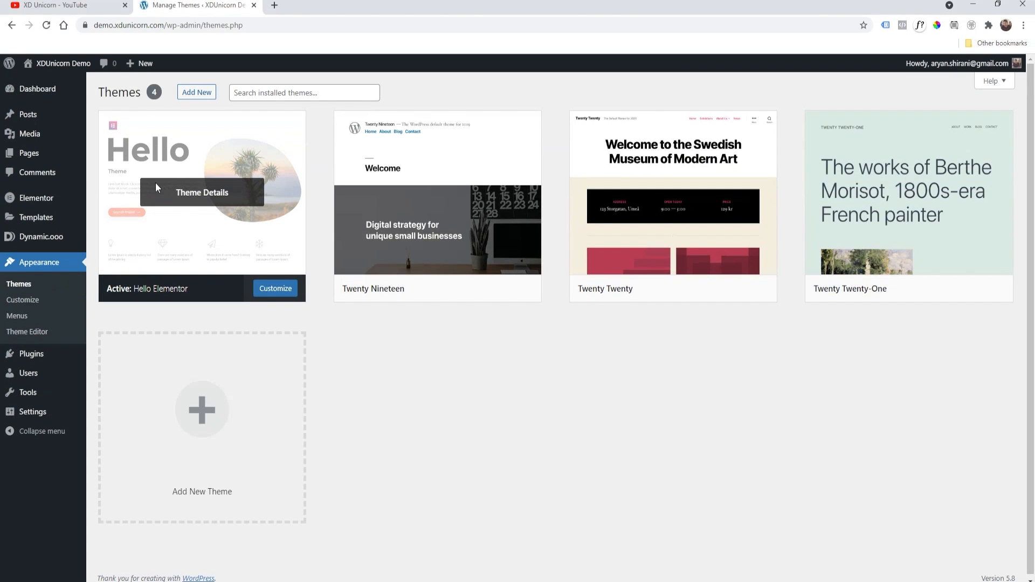
click(29, 153)
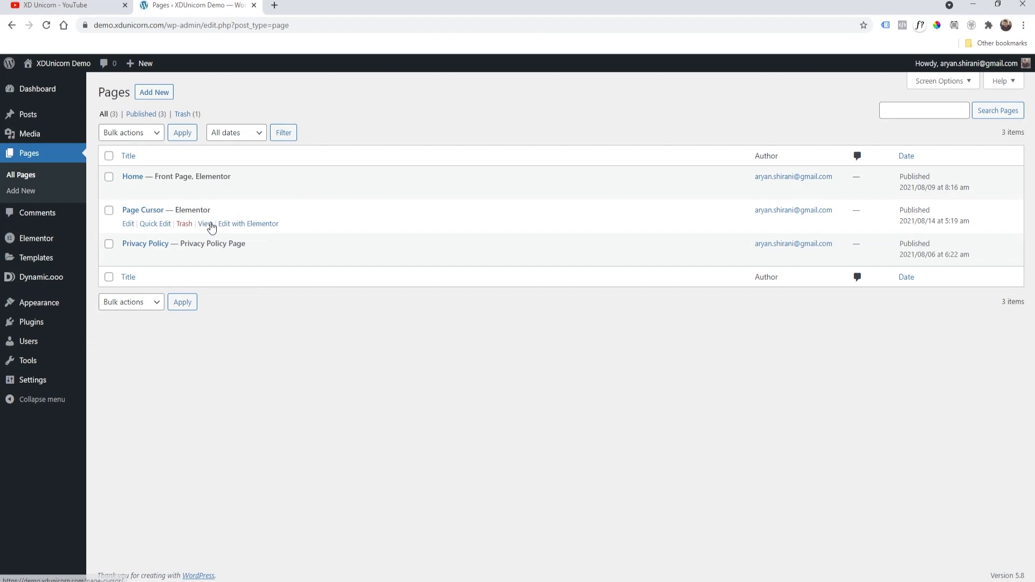
Step: Edit Page Cursor with Elementor and add an empty one-column section at the bottom
click(248, 224)
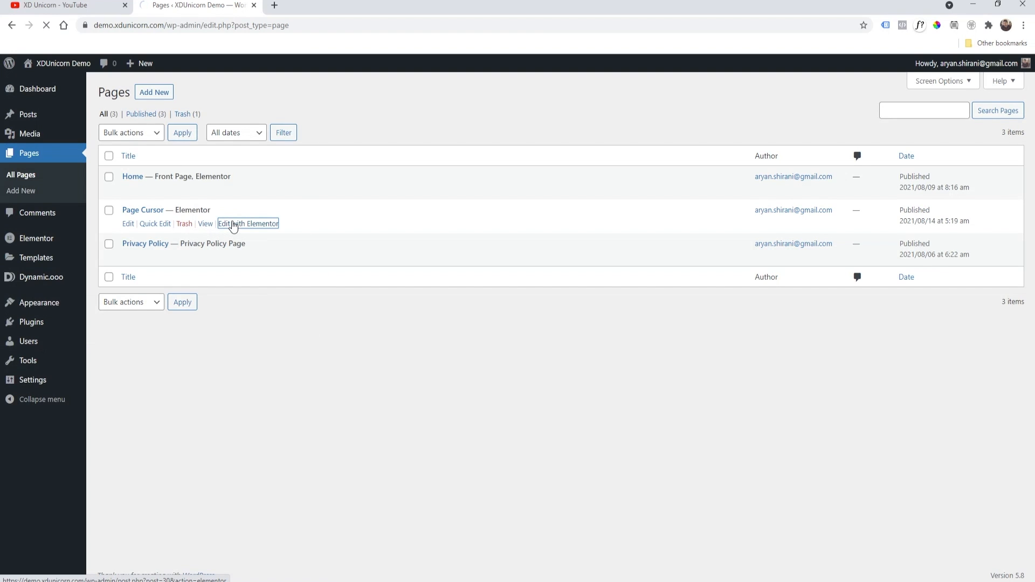
click(249, 224)
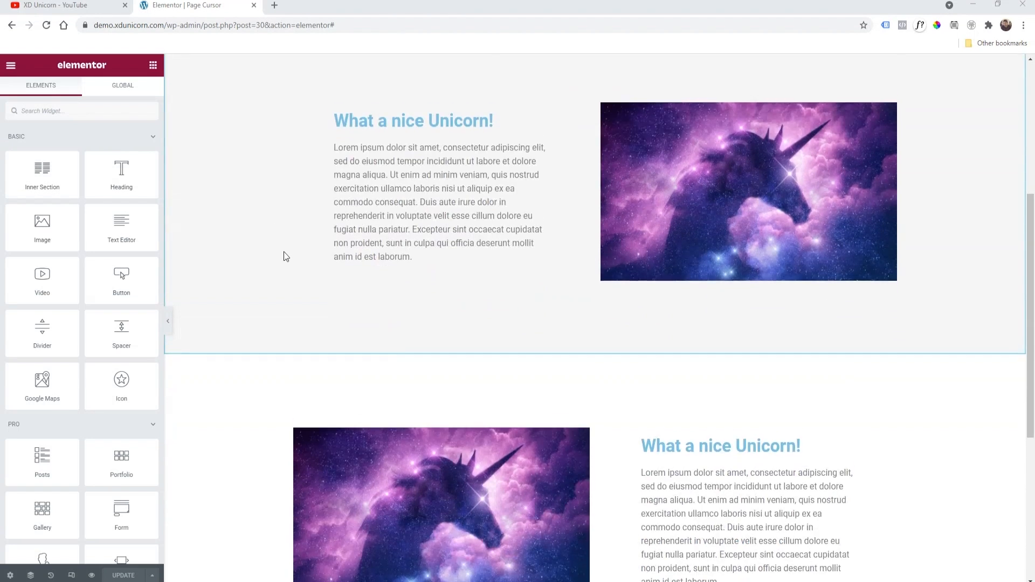
scroll(down, 3)
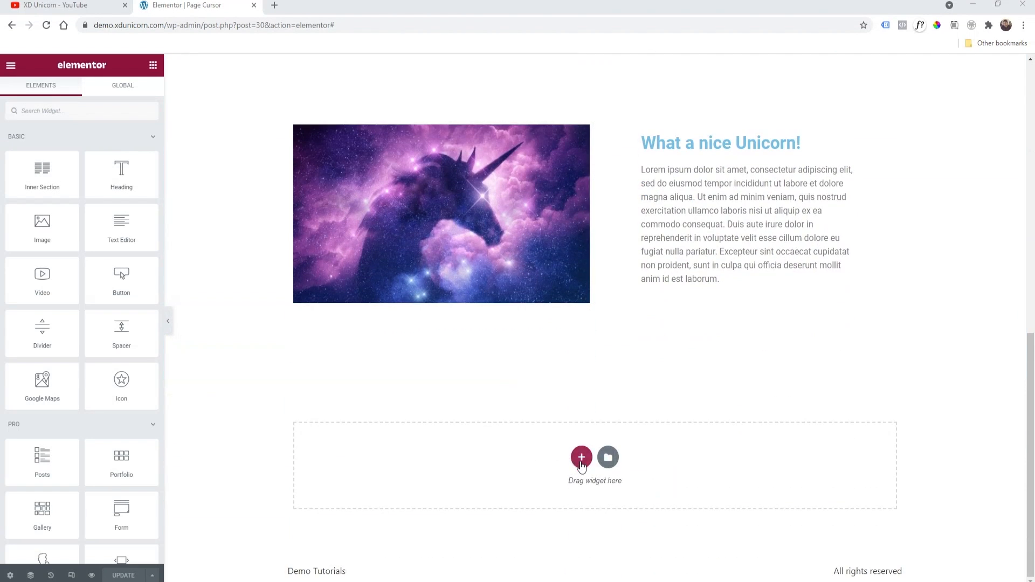
click(582, 457)
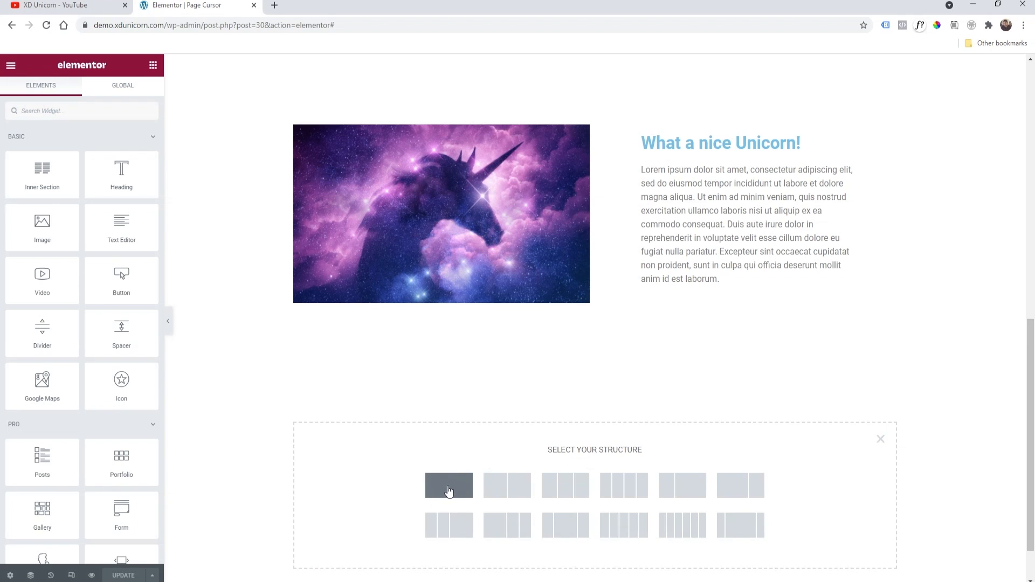
click(448, 485)
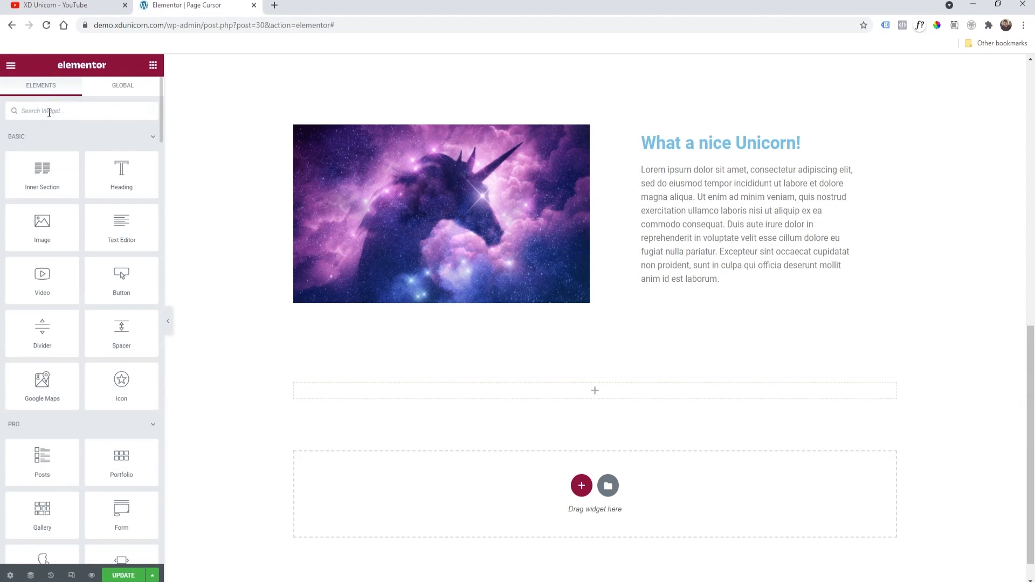
Step: Search widgets for 'cursor' and drop the Cursor Tracker widget into the new section
text(d)
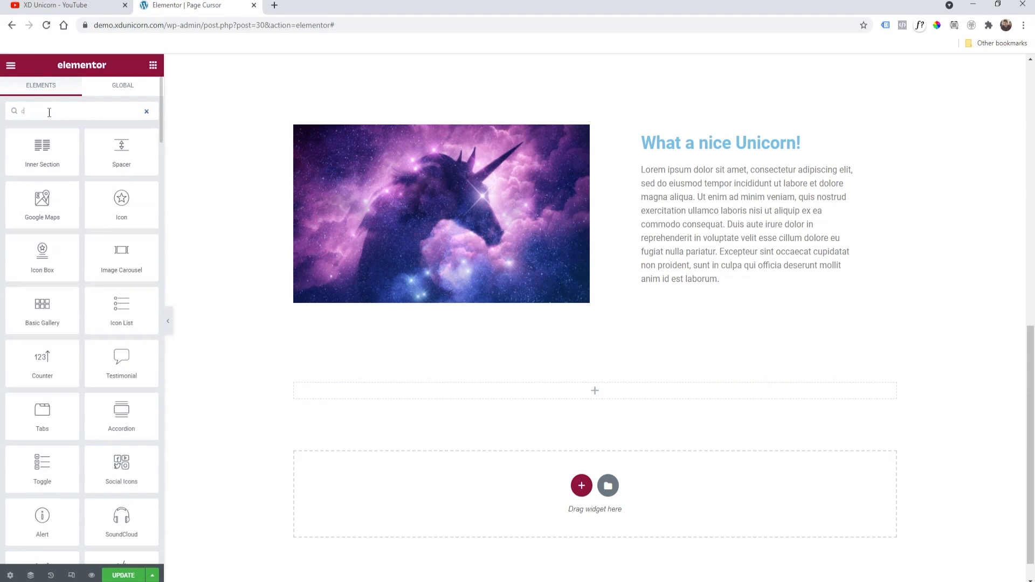
text(cursor)
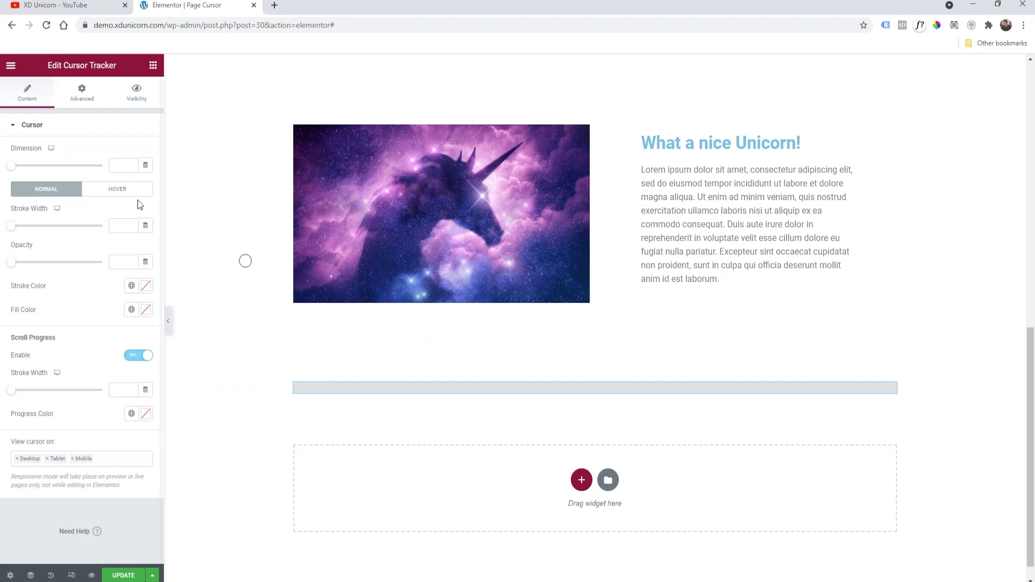
mouse_move(198, 279)
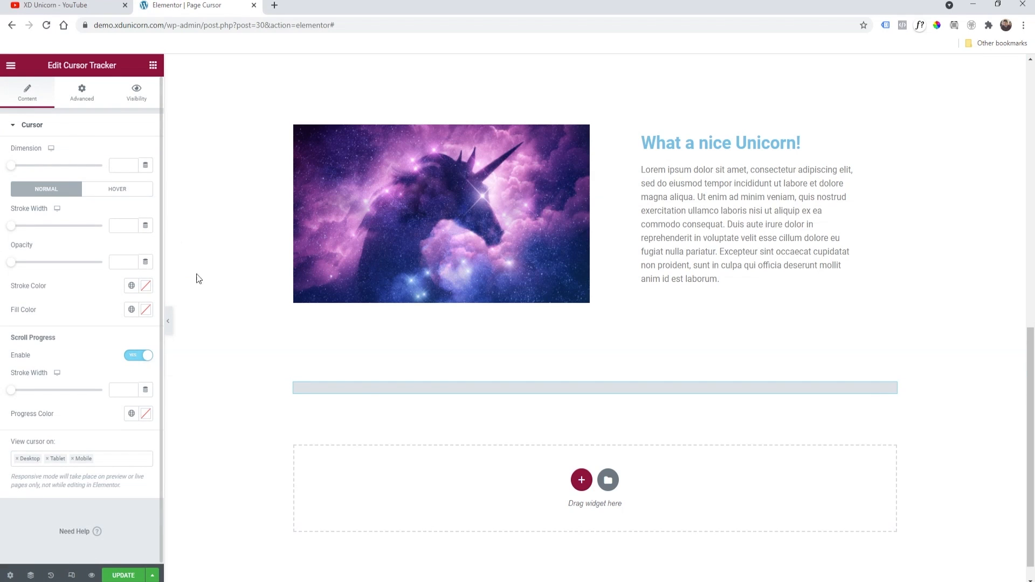
mouse_move(405, 349)
text(80)
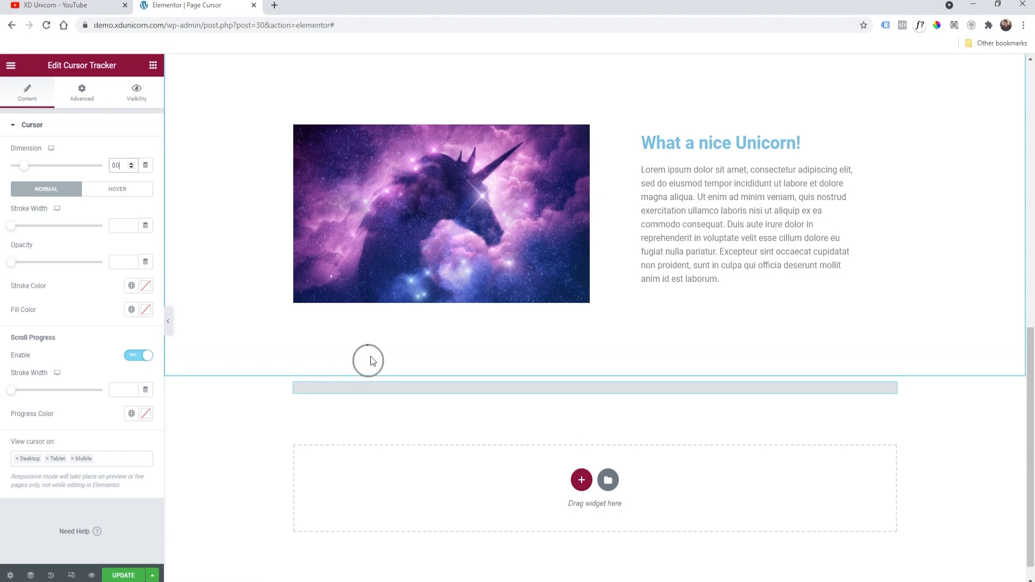
mouse_move(96, 294)
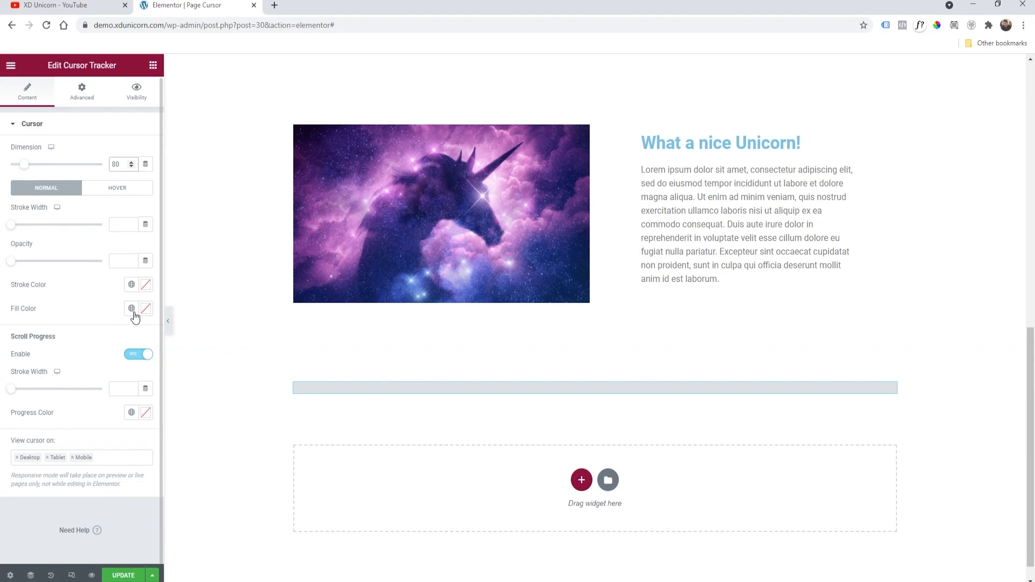
Step: Set the Cursor Tracker's Normal-state Dimension to 80 and Fill Color to black
click(132, 309)
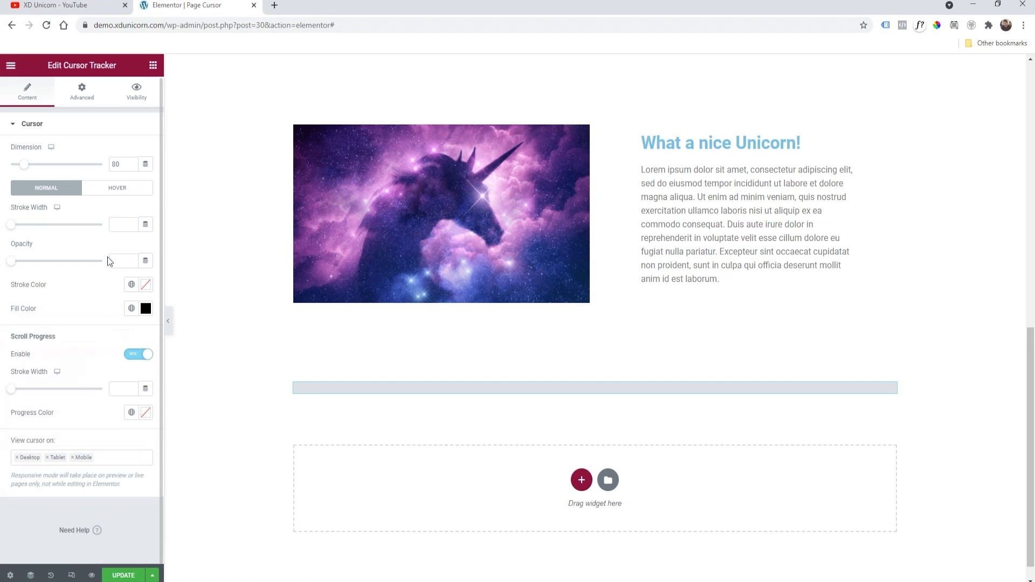
mouse_move(13, 340)
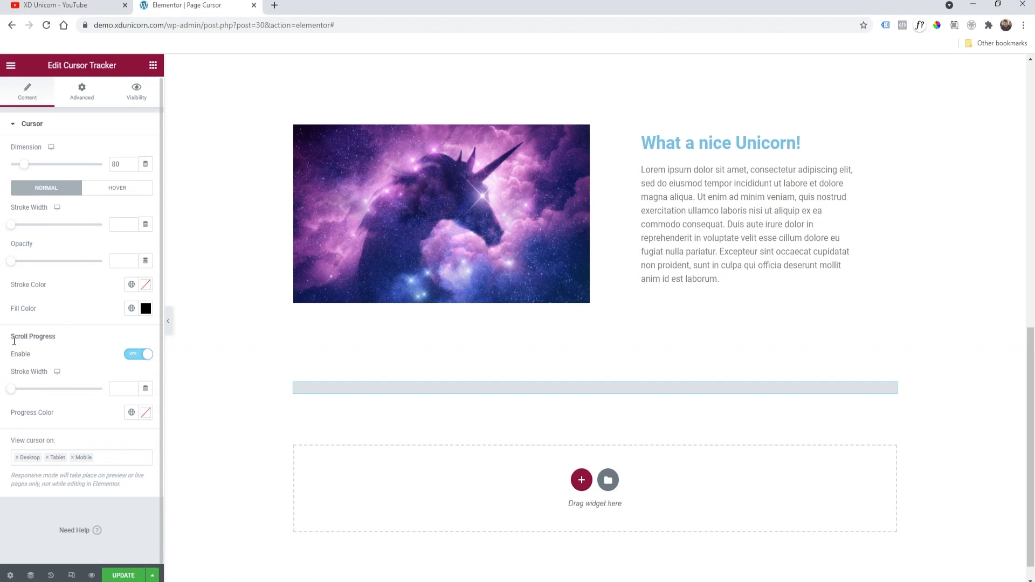
mouse_move(71, 338)
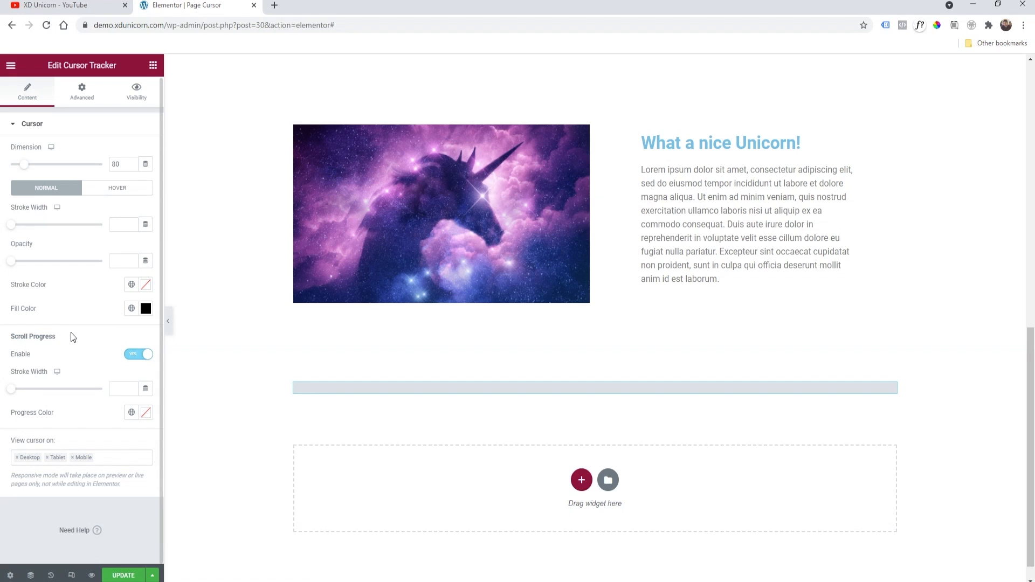
mouse_move(95, 393)
text(10)
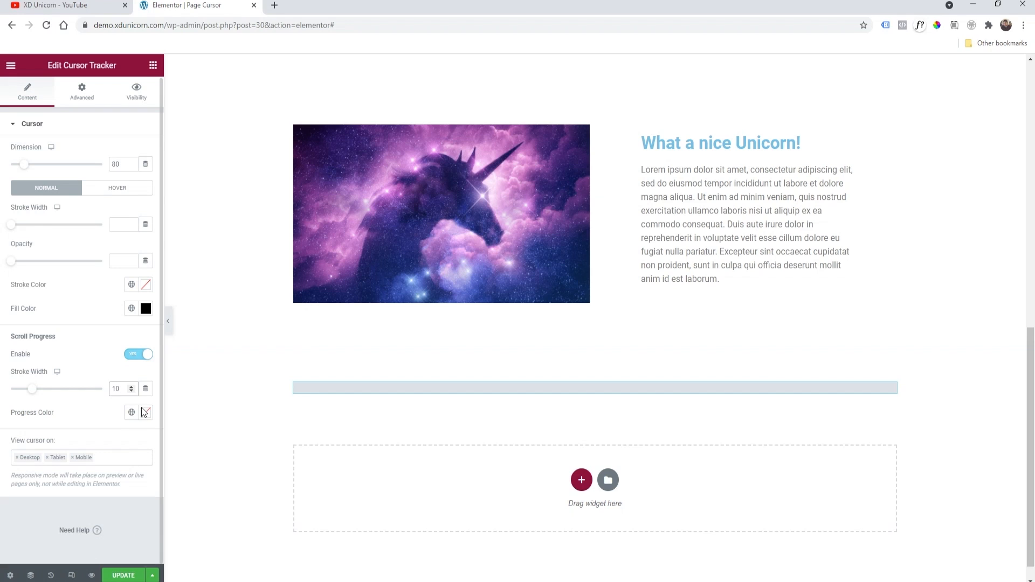
Step: Set Scroll Progress Stroke Width to 10 and Progress Color to green #08F559
click(146, 413)
text(#08F558)
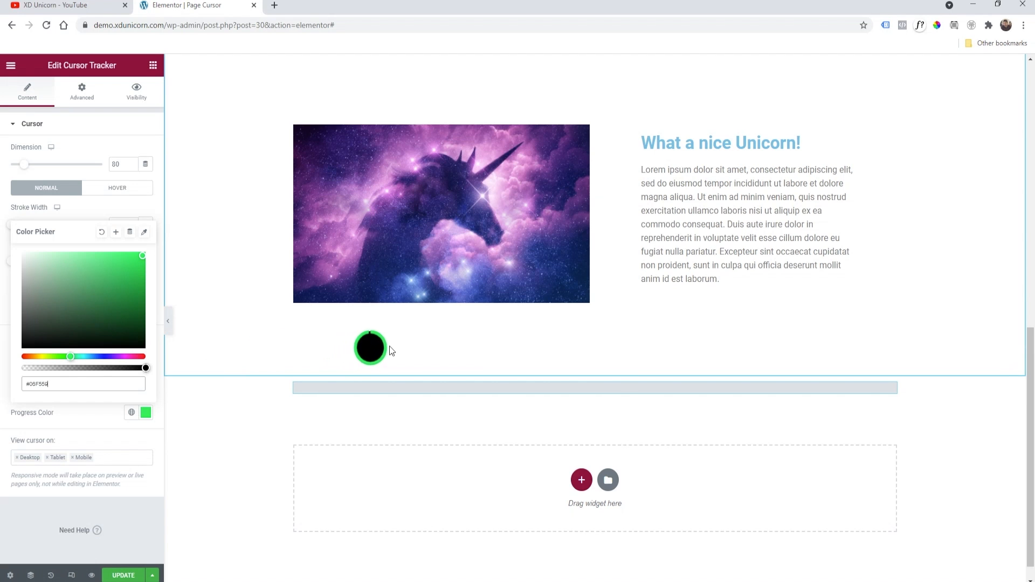
mouse_move(421, 347)
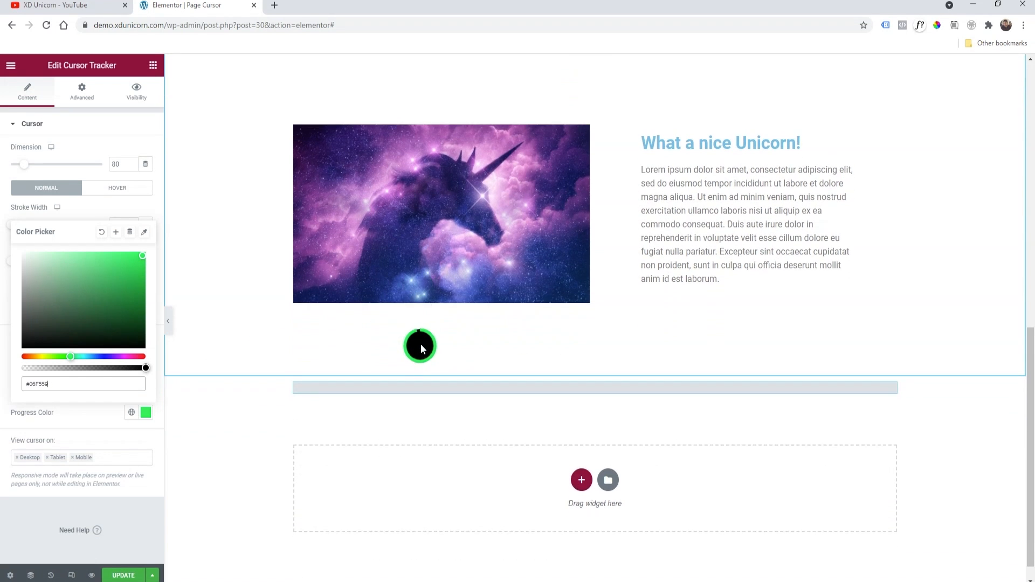
scroll(down, 3)
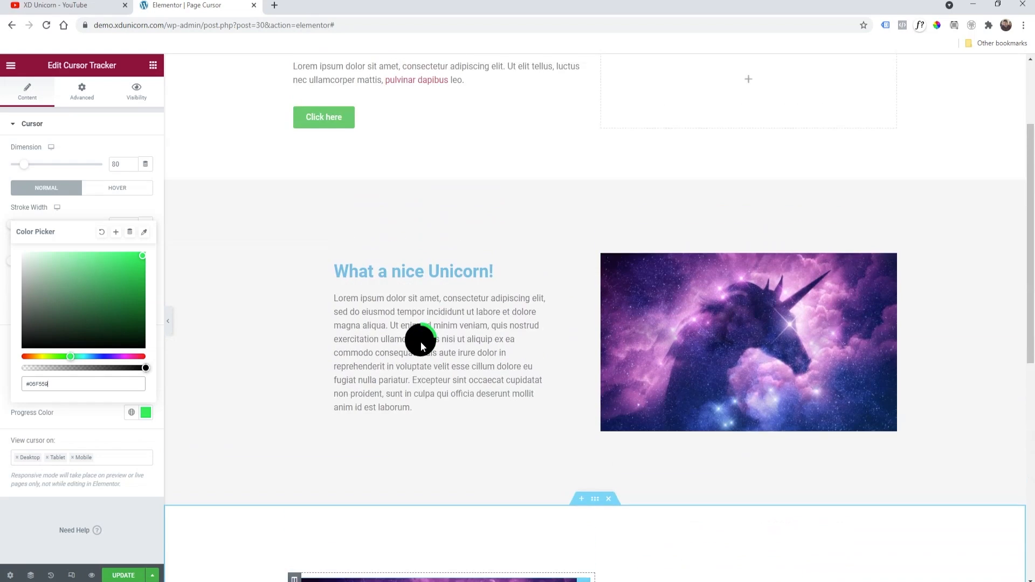
scroll(down, 3)
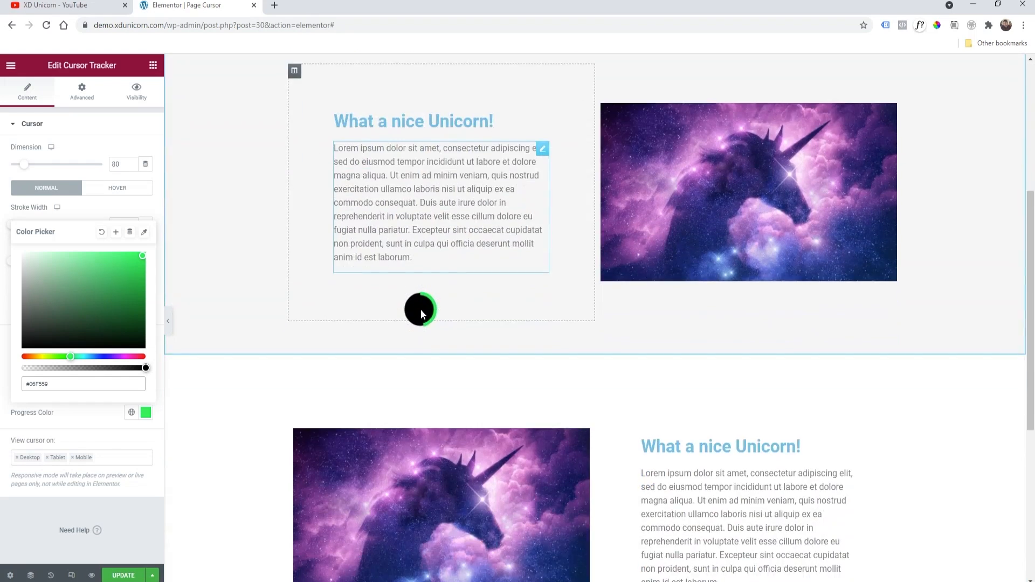
scroll(down, 3)
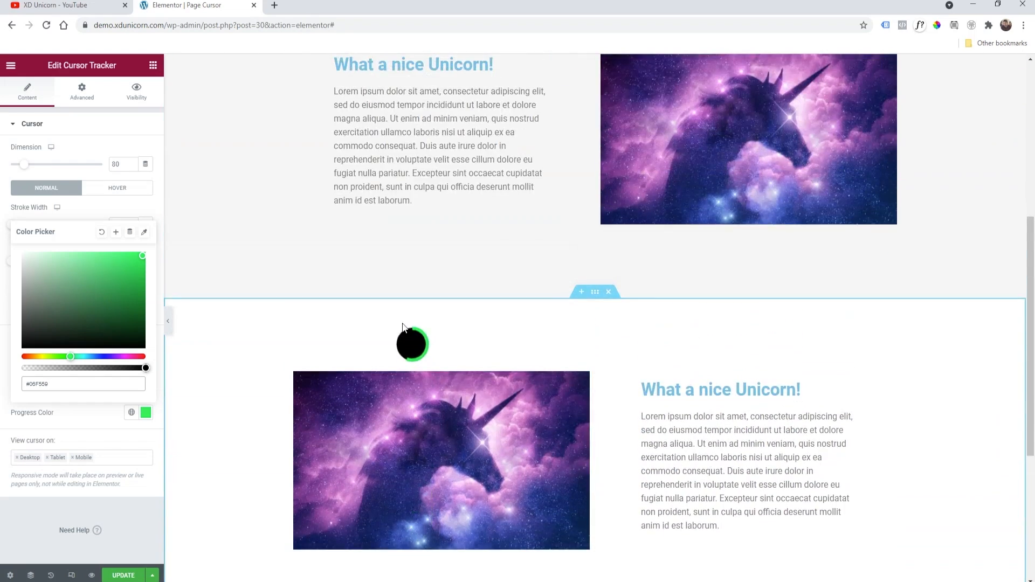
scroll(up, 3)
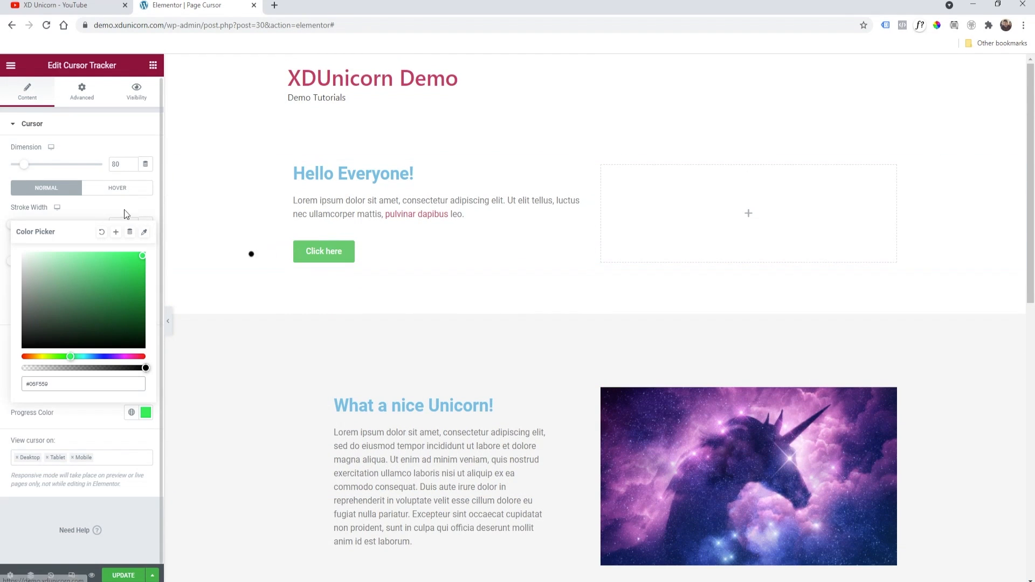
click(125, 201)
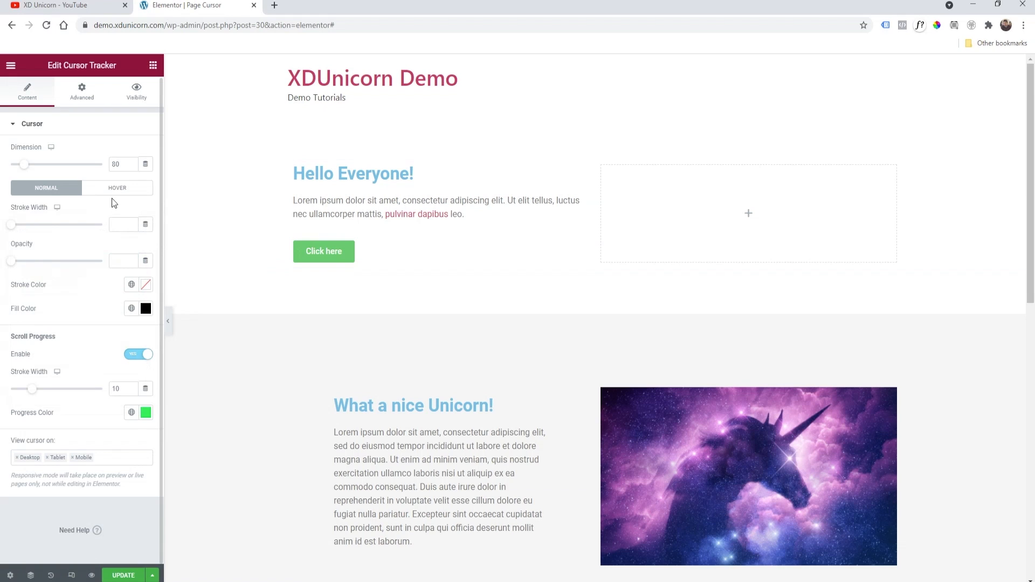
Step: Show the cursor's Hover-tab settings and copy the 'cursor-target' class name
click(118, 188)
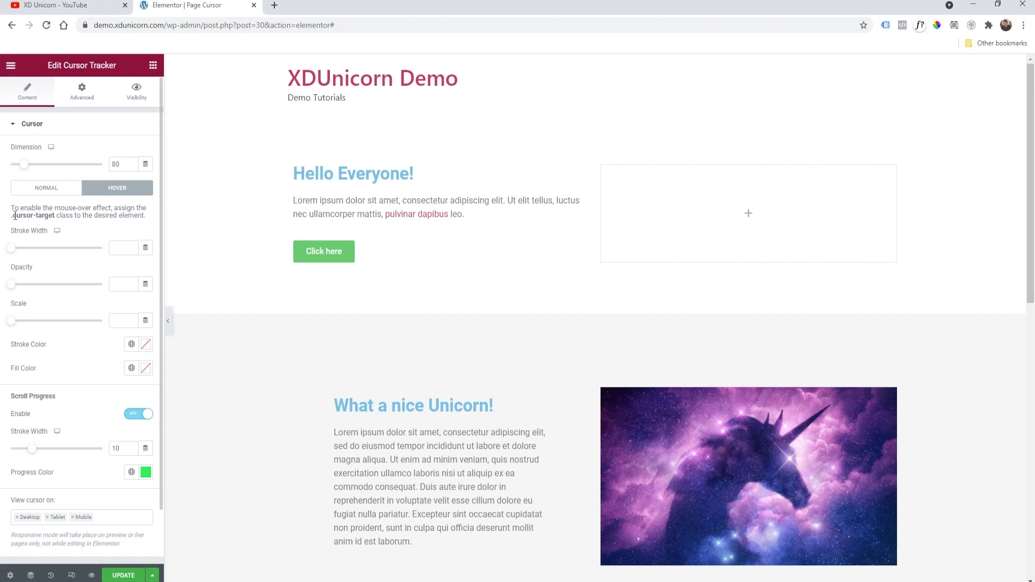
double_click(32, 215)
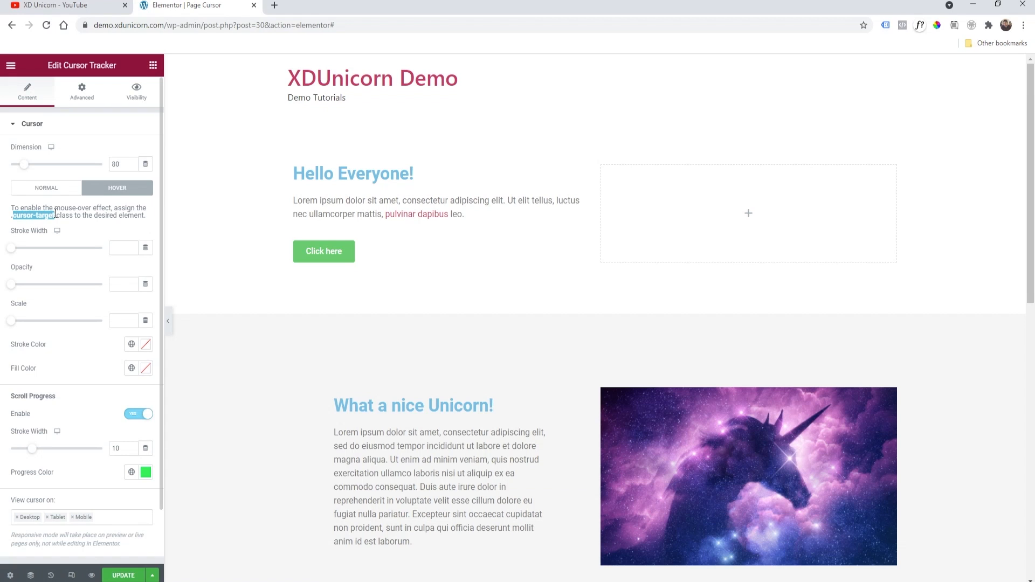
mouse_move(65, 226)
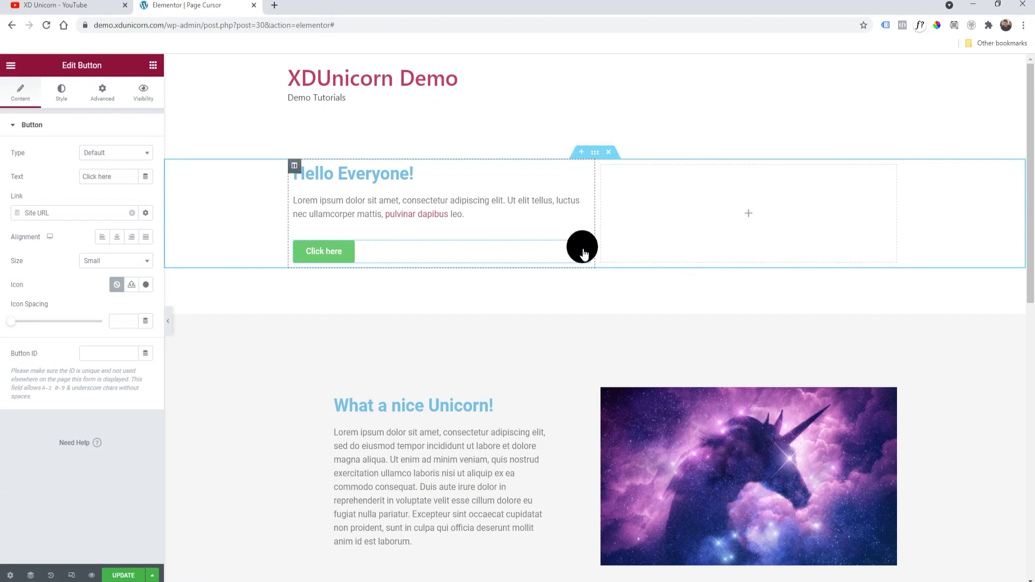
Step: Add 'cursor-target' to the Click here button's CSS Classes, then reselect the Cursor Tracker
click(102, 92)
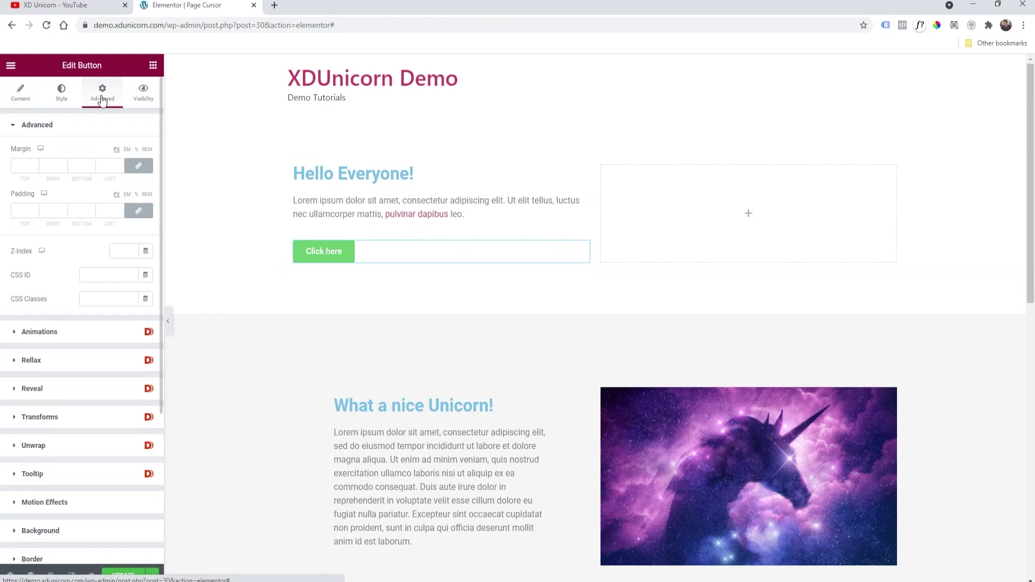
mouse_move(103, 314)
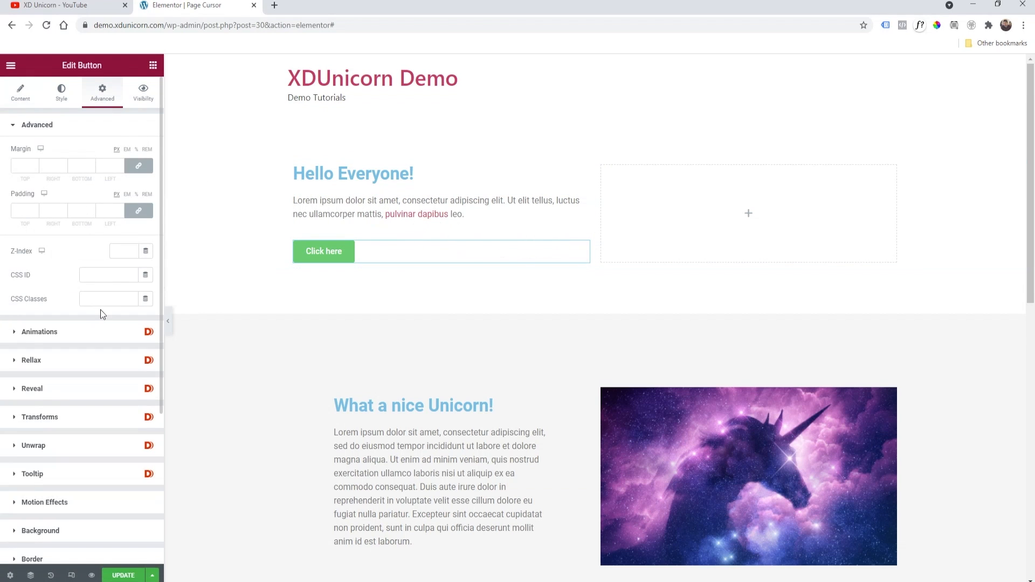
right_click(109, 298)
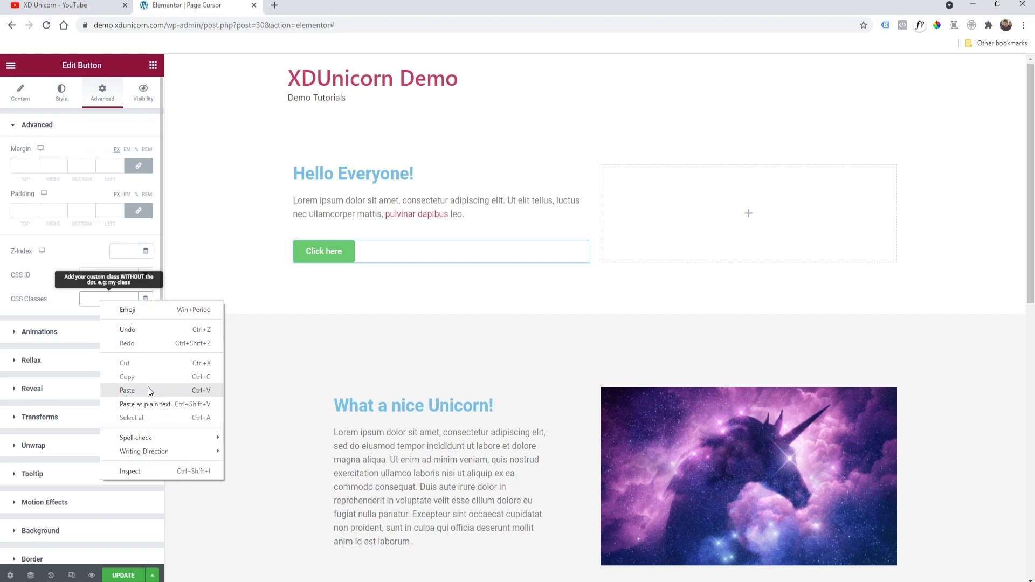
click(126, 391)
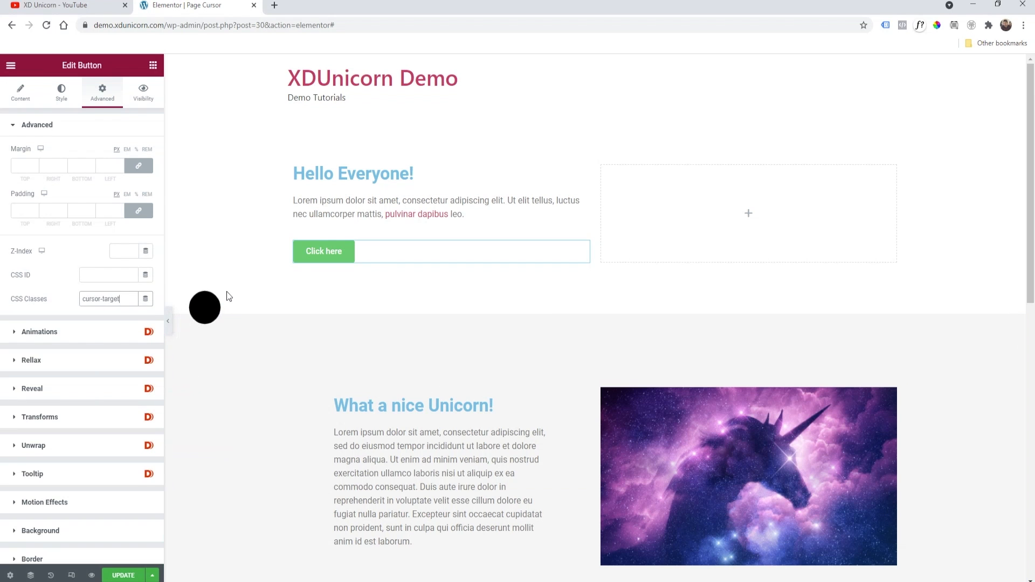
scroll(down, 3)
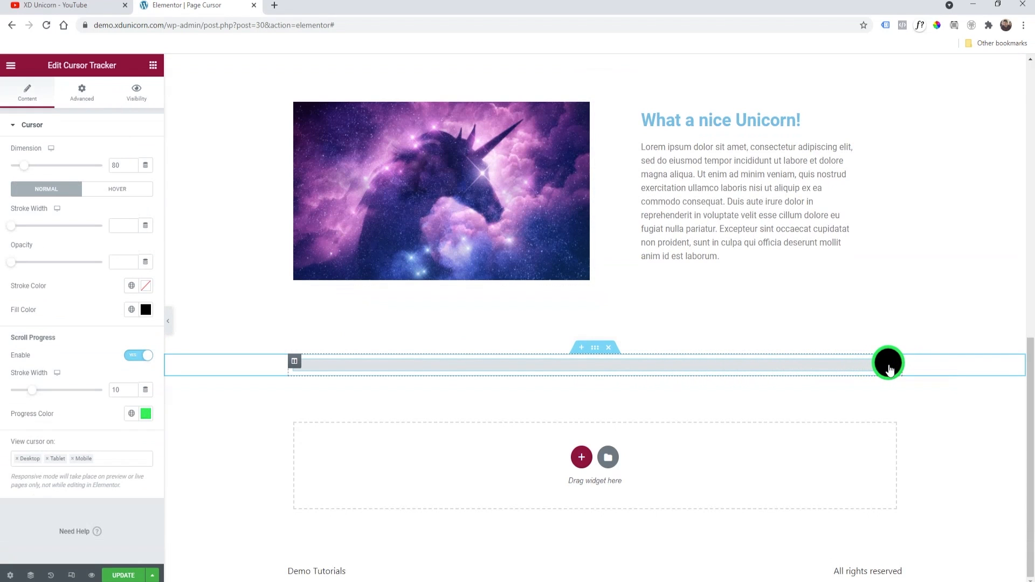
scroll(up, 3)
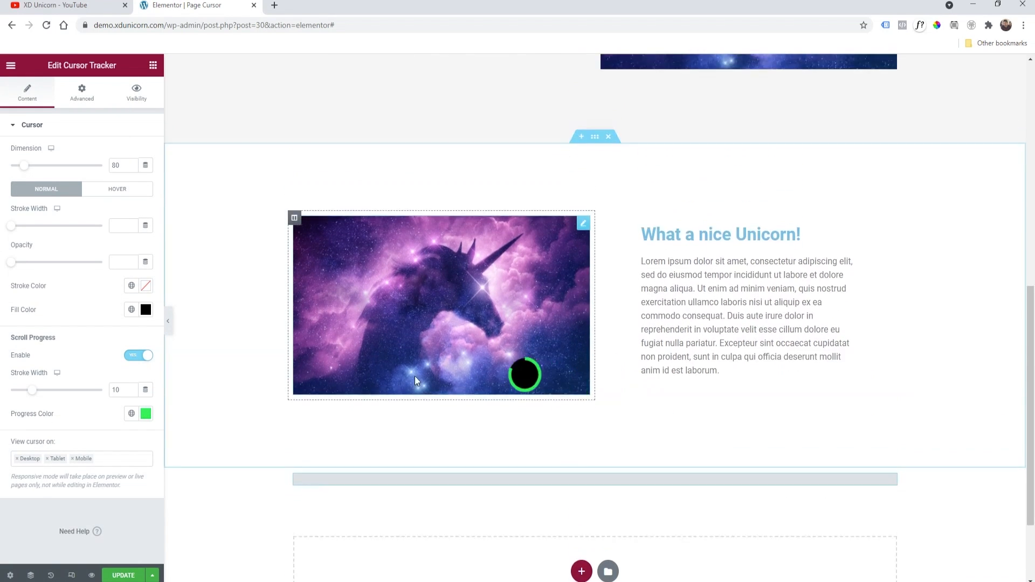
Step: Give the cursor's Hover state opacity 0.1 and scale 5.55
click(117, 188)
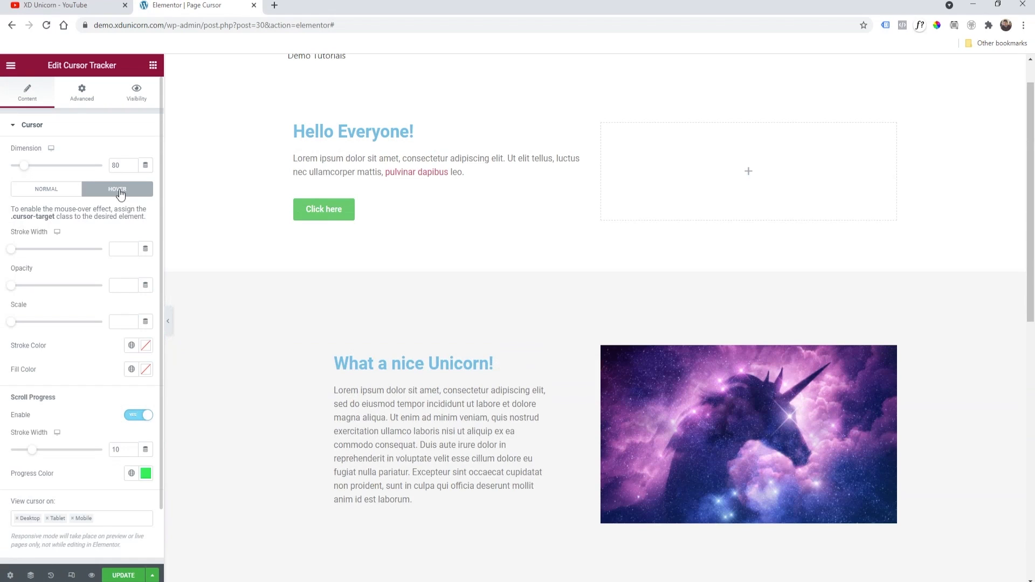
mouse_move(104, 295)
text(0.1)
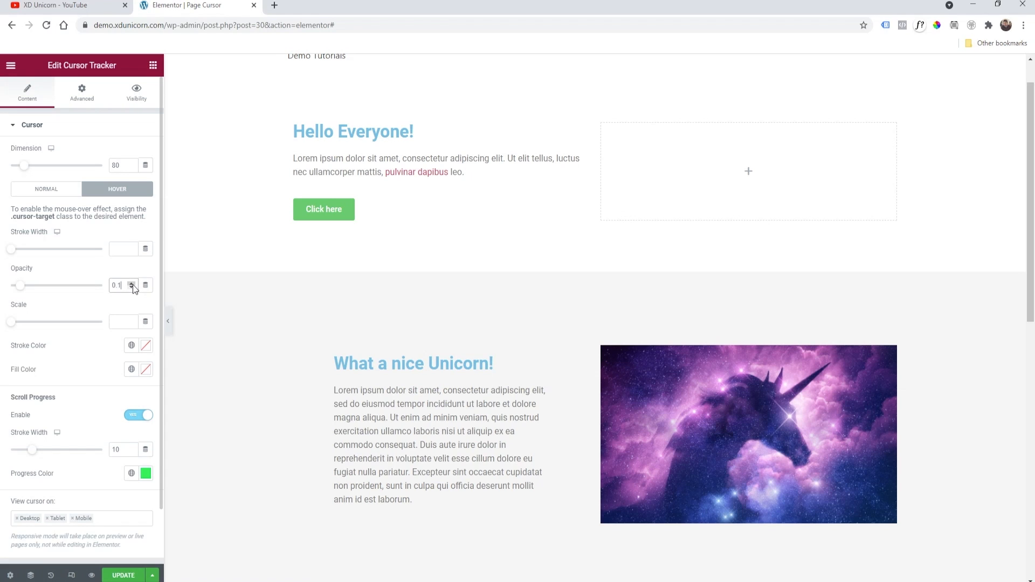
mouse_move(88, 260)
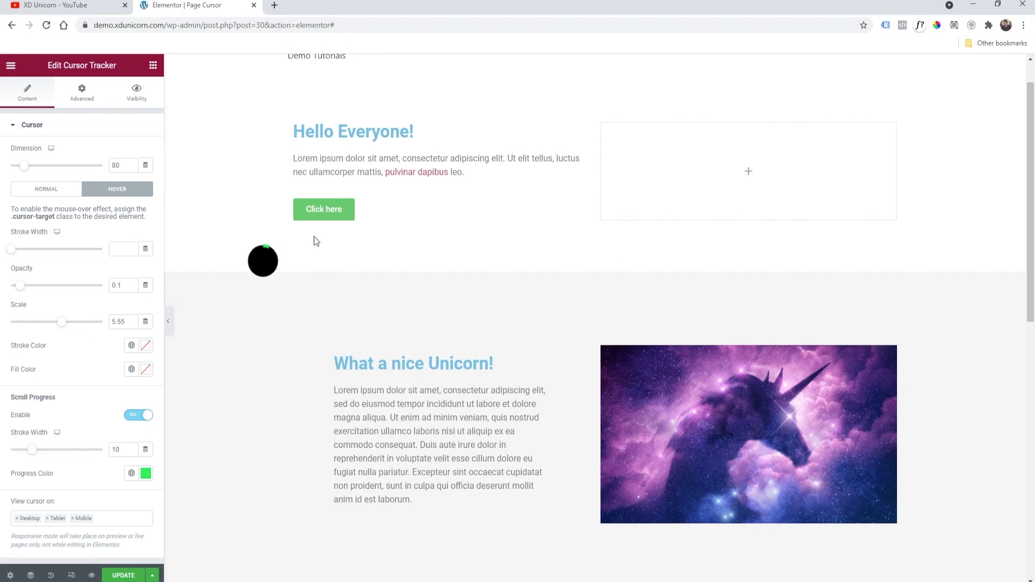
click(323, 209)
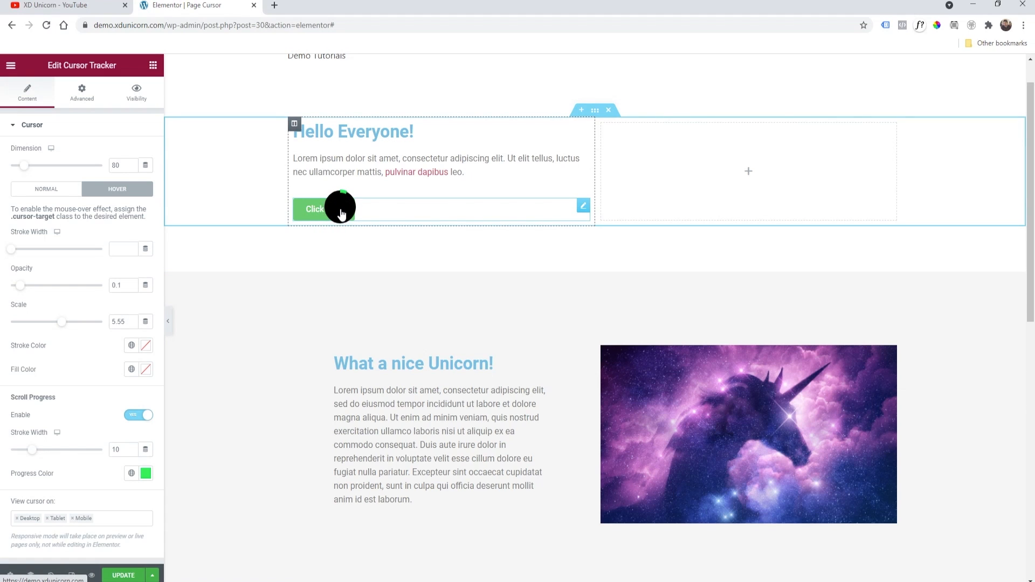
mouse_move(323, 210)
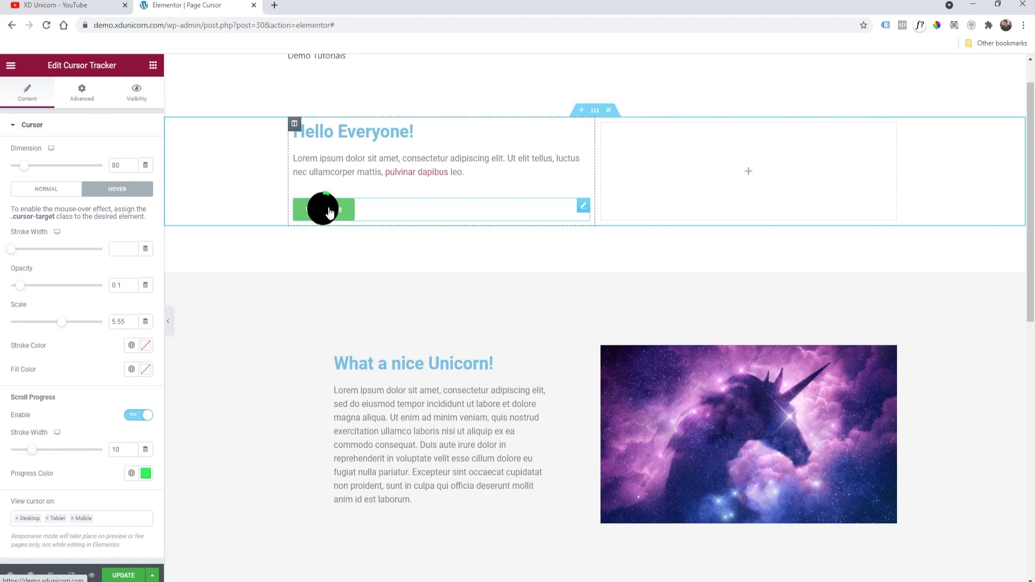
mouse_move(324, 271)
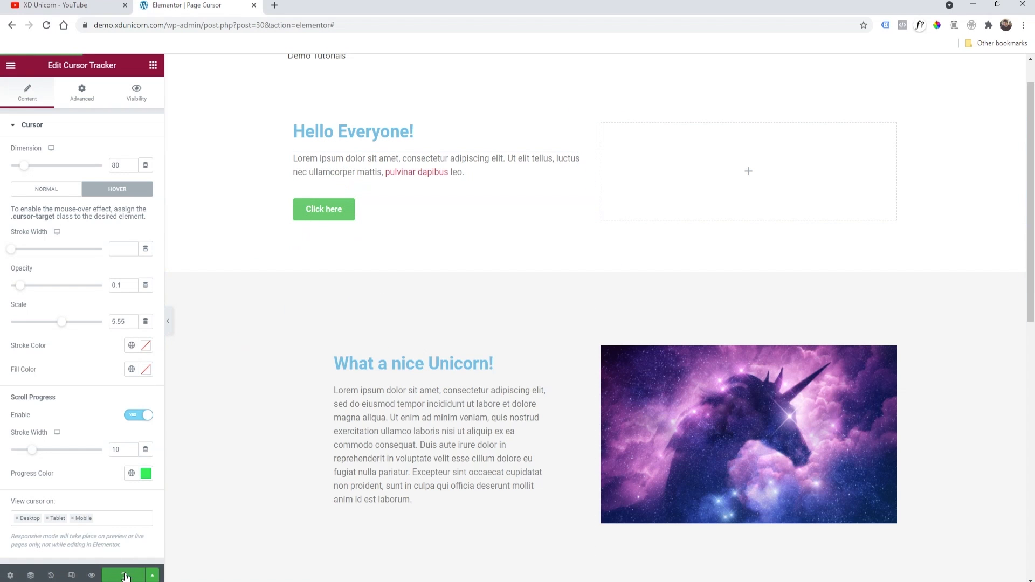
Step: Click UPDATE and test the enlarged hover cursor over the Click here button
click(123, 576)
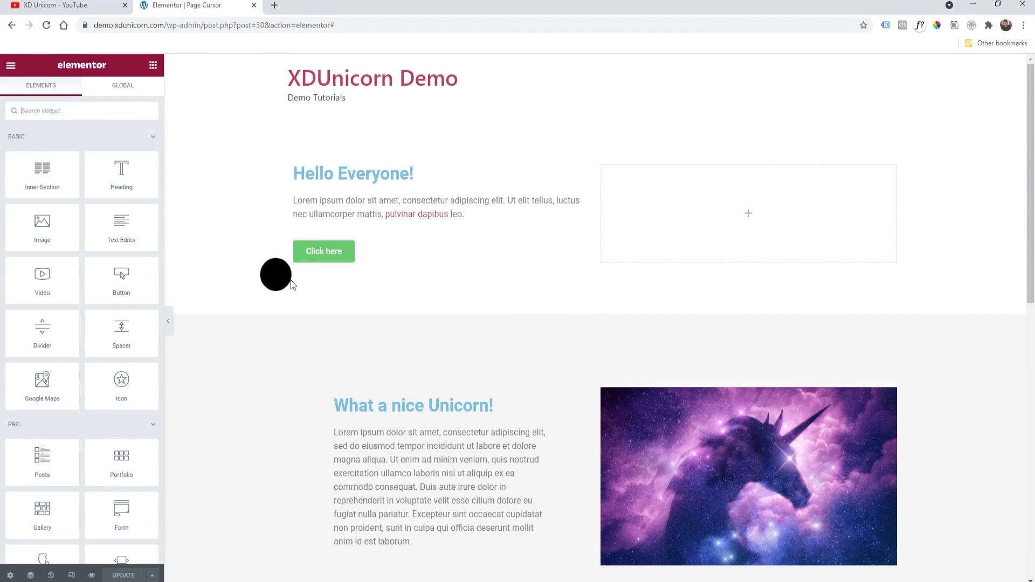
mouse_move(325, 307)
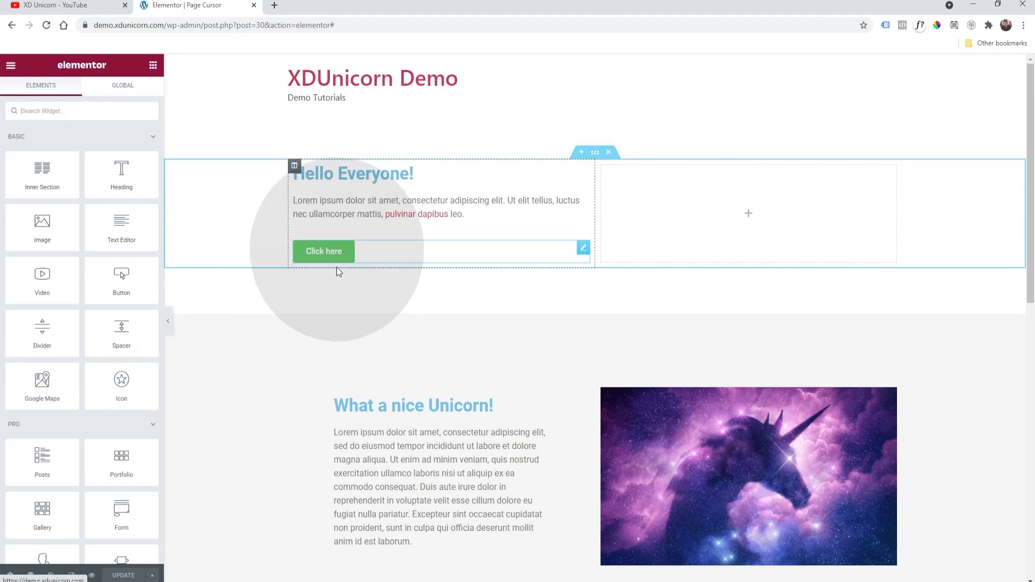
scroll(down, 3)
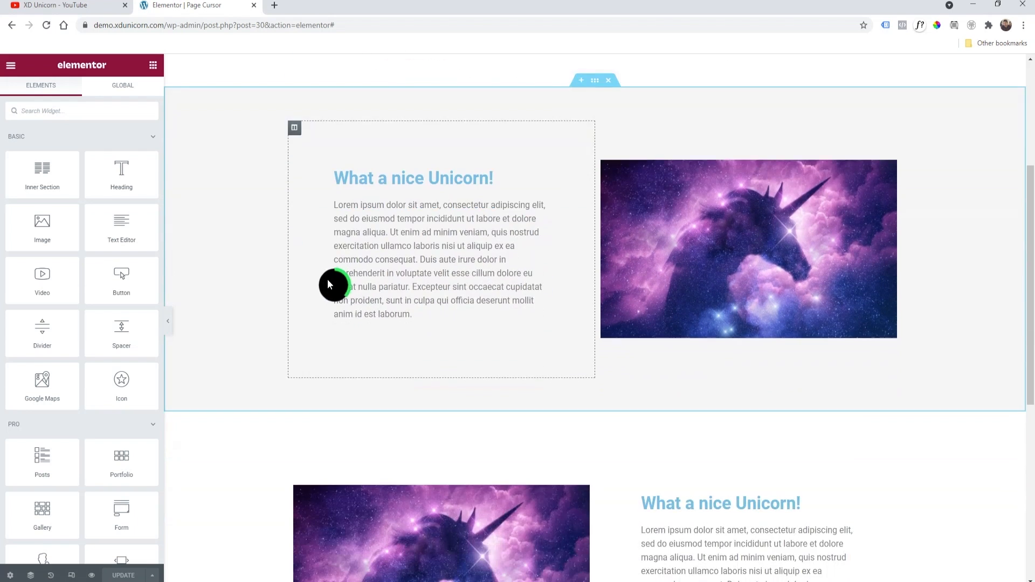
scroll(up, 3)
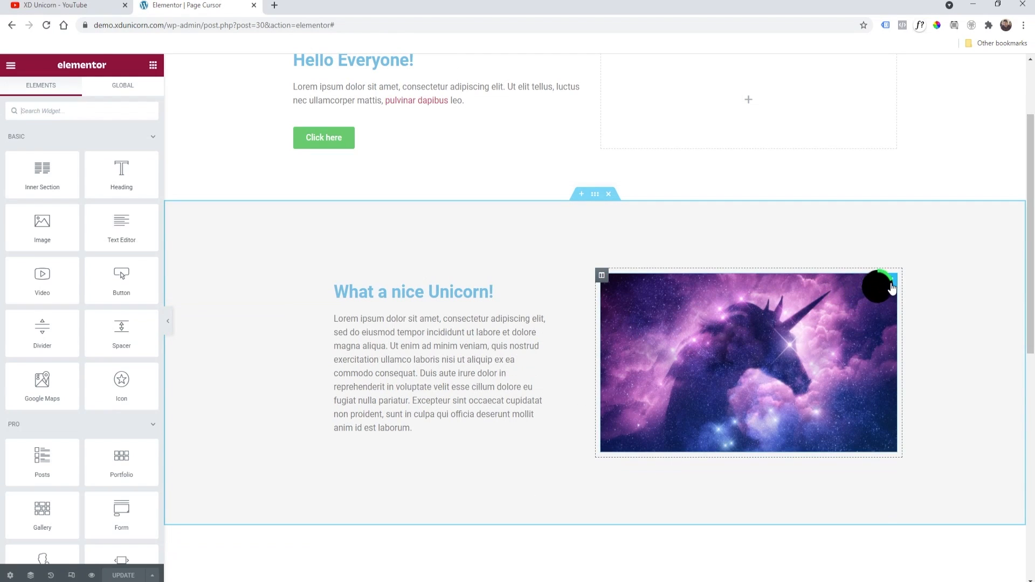
Step: Add the cursor-target CSS class to the unicorn image and test its hover effect
click(748, 362)
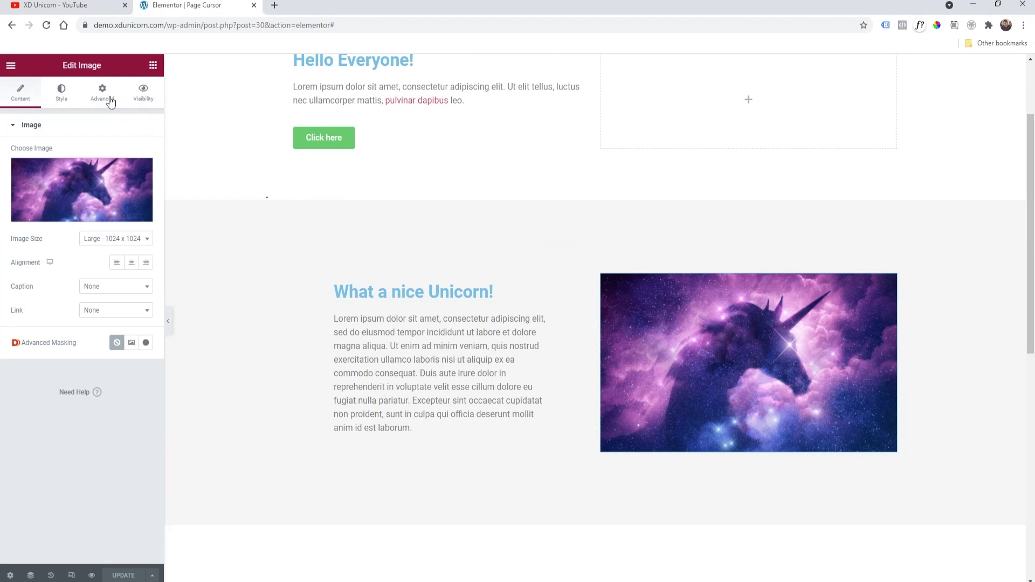
right_click(109, 299)
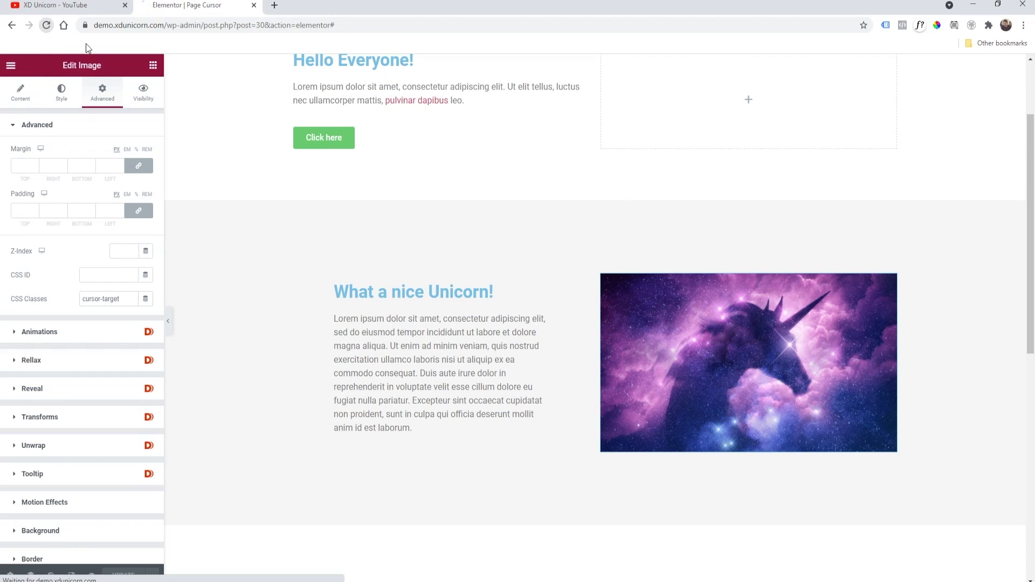
click(413, 248)
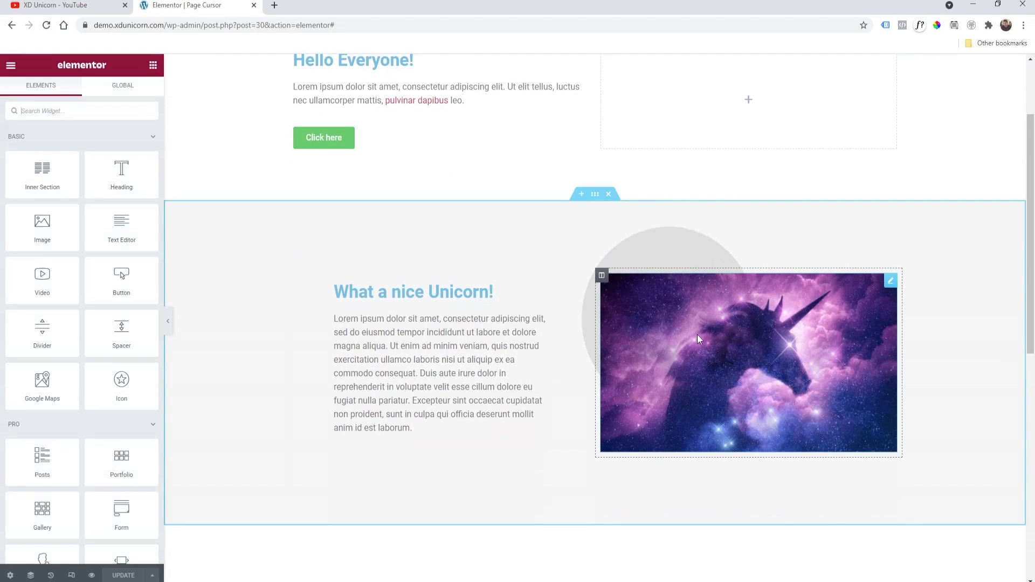
mouse_move(720, 304)
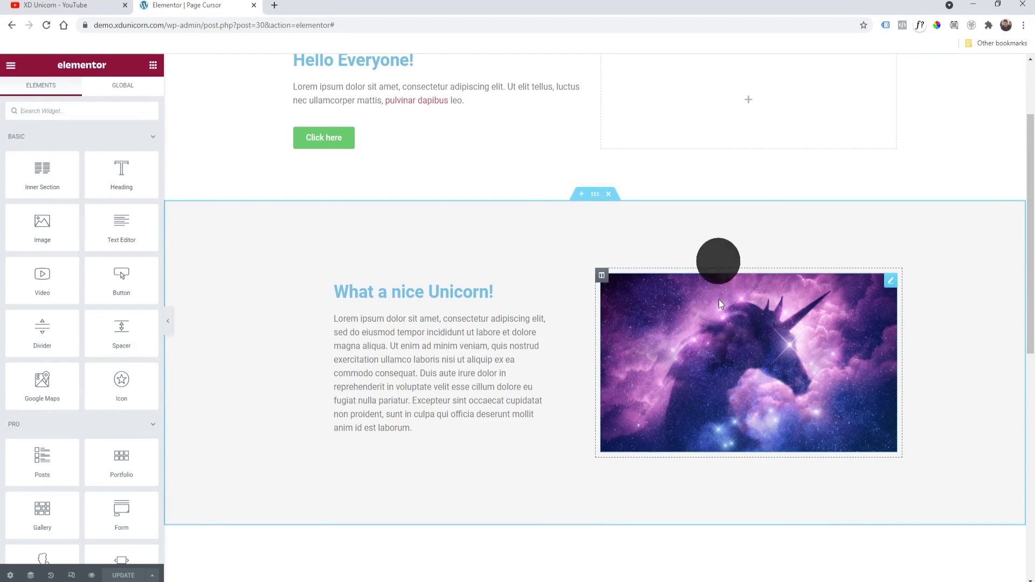
scroll(up, 3)
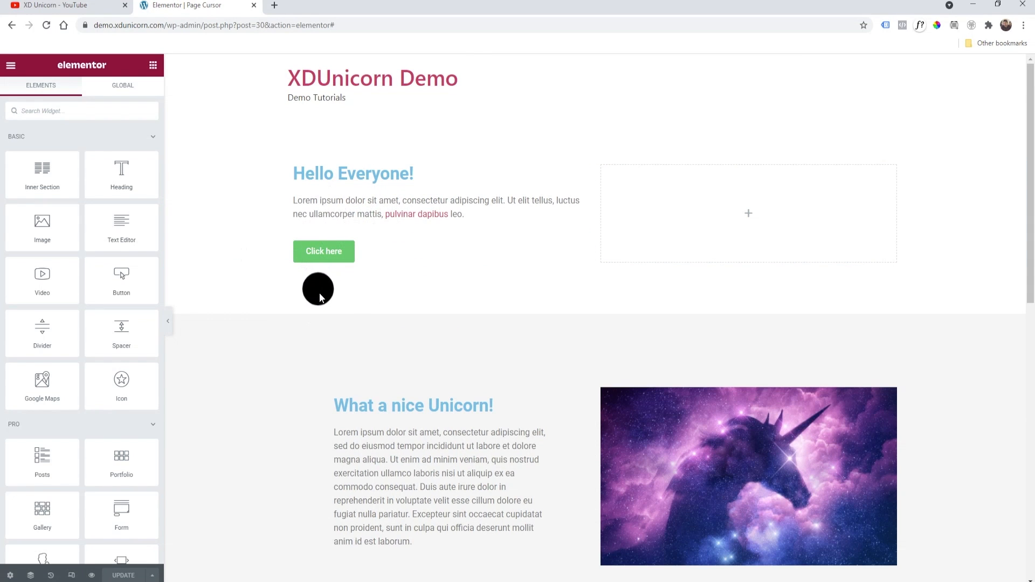
mouse_move(320, 302)
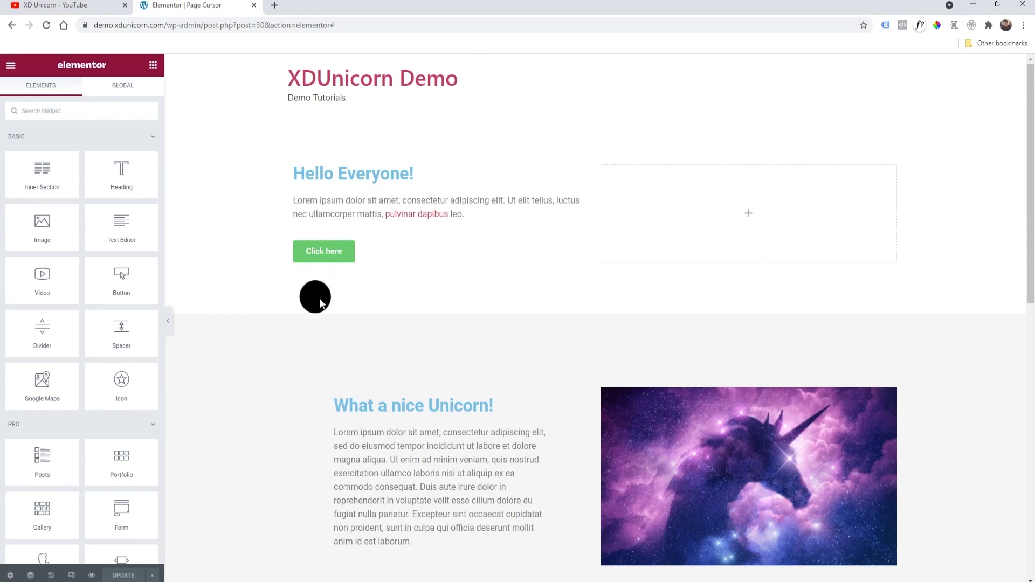
scroll(down, 3)
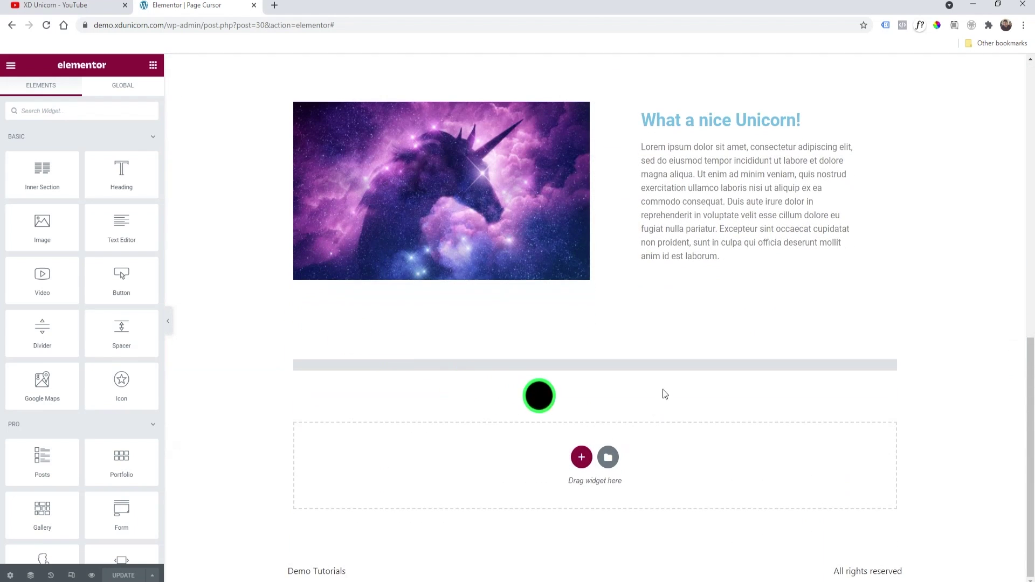
Step: Disable the Cursor Tracker widget's scroll progress ring, then bring up its hover-state settings
click(538, 397)
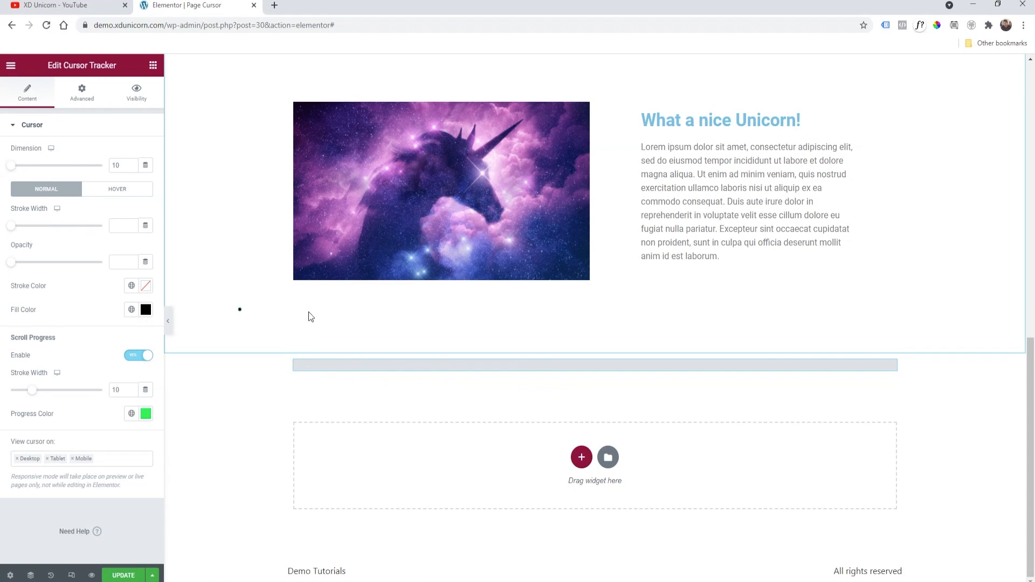
mouse_move(483, 324)
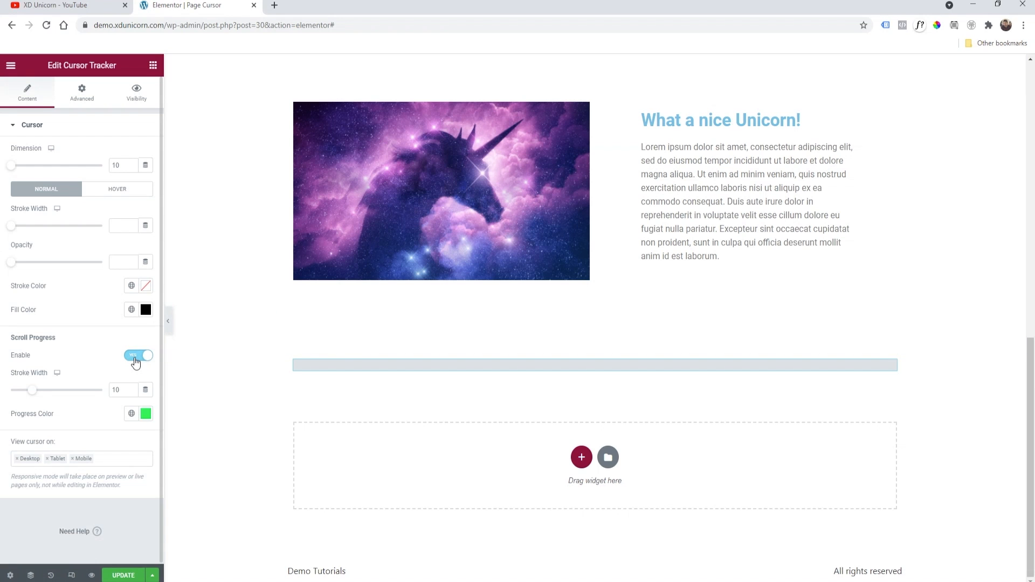
click(137, 355)
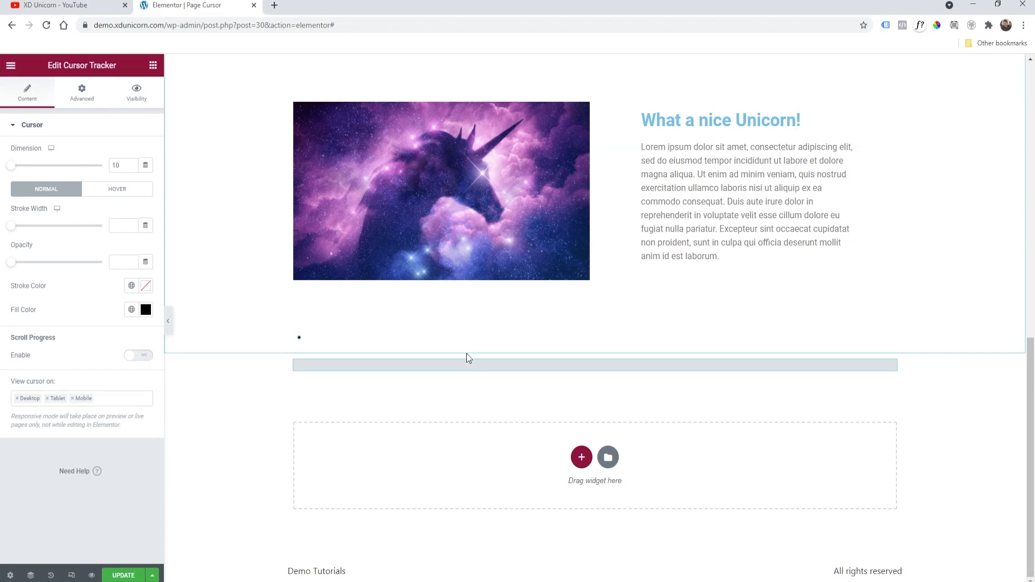
scroll(up, 3)
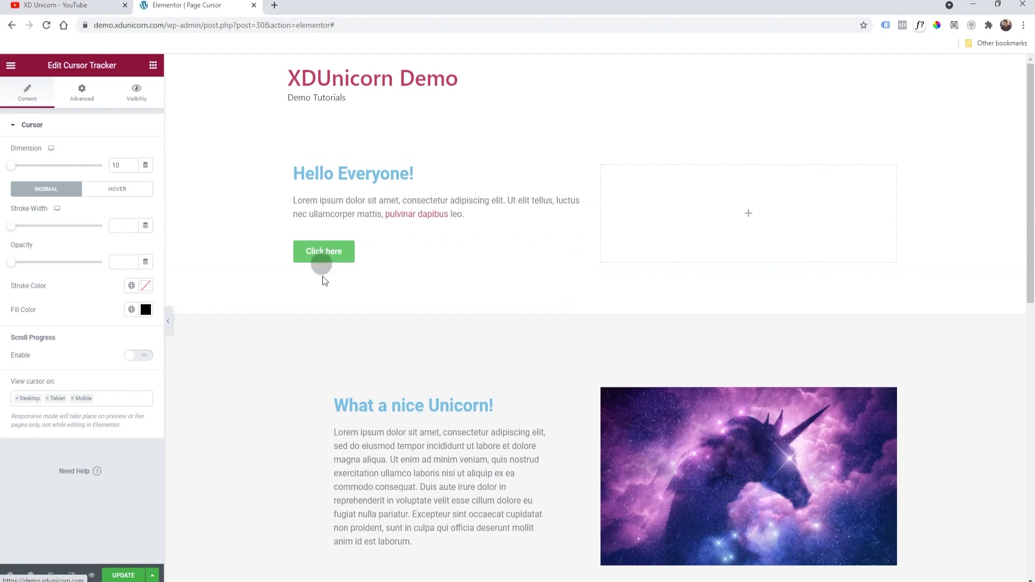
click(117, 188)
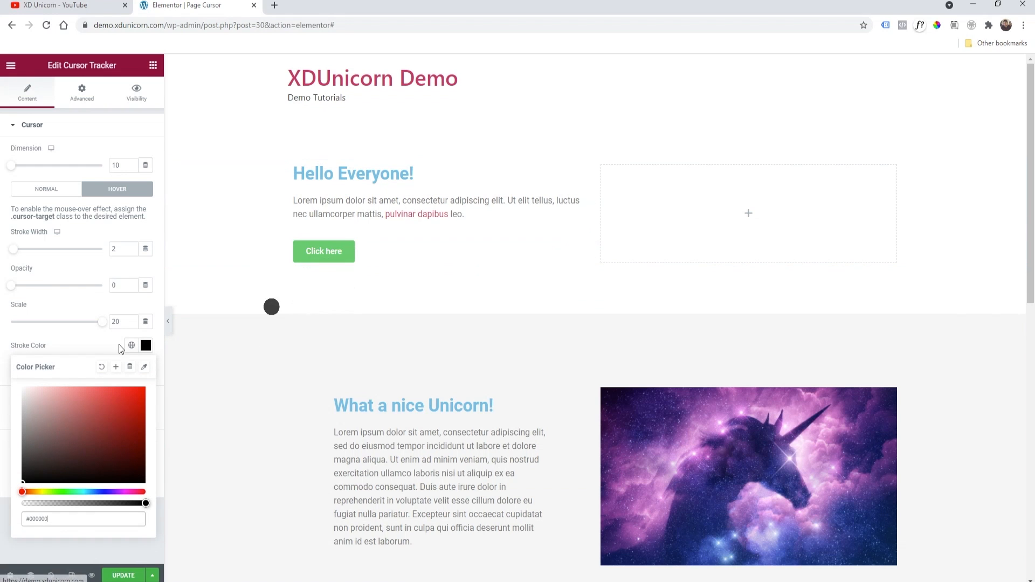
Step: Make the hover cursor's fill transparent and check the outlined ring over the Click here button
click(145, 369)
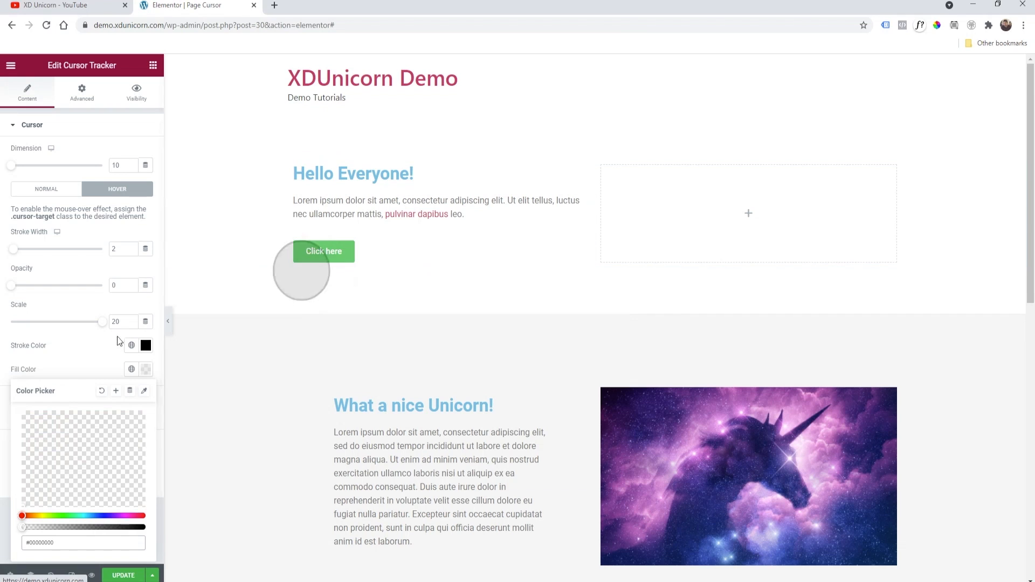
click(145, 345)
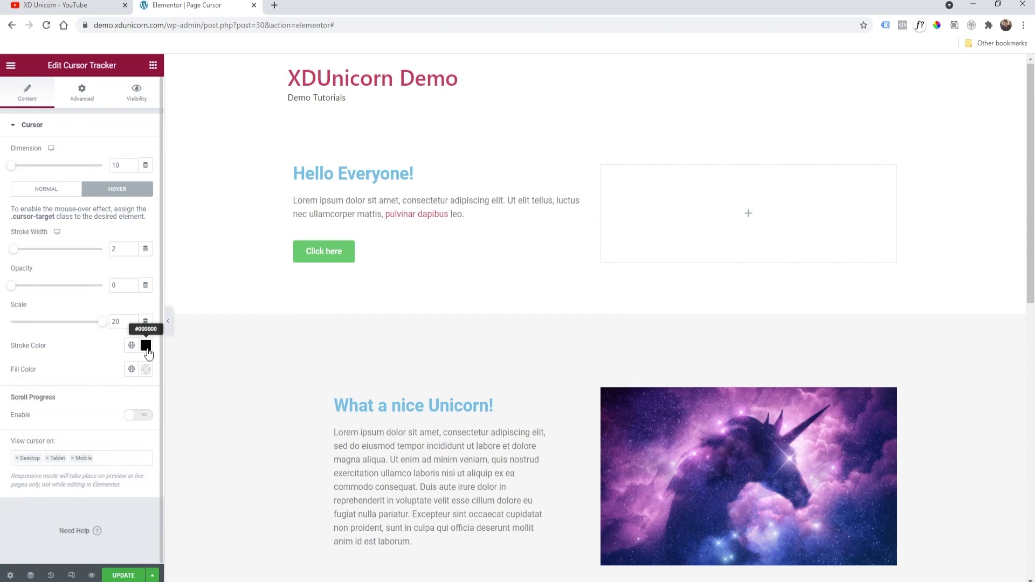
mouse_move(133, 286)
text(1)
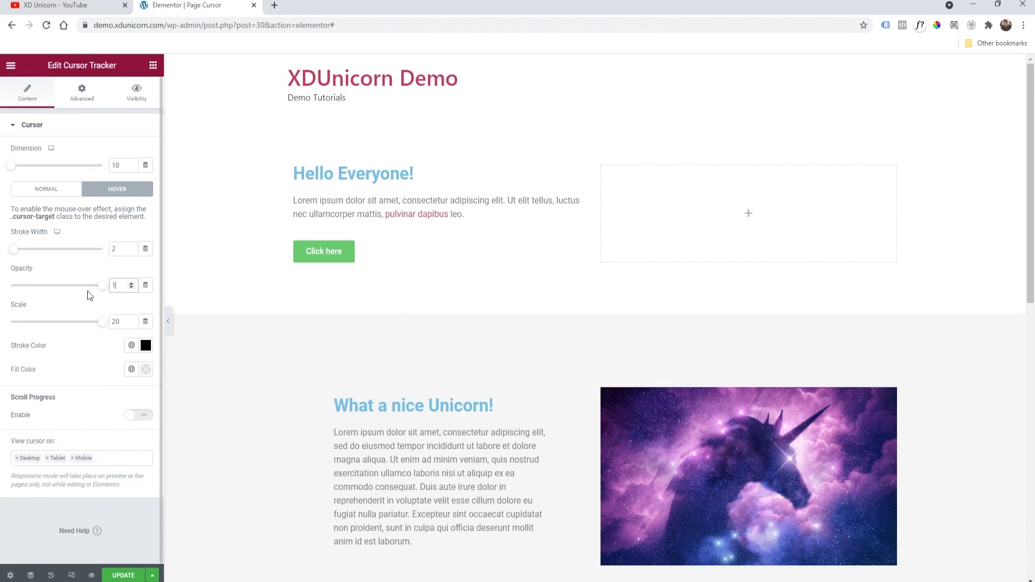
mouse_move(341, 289)
text(1)
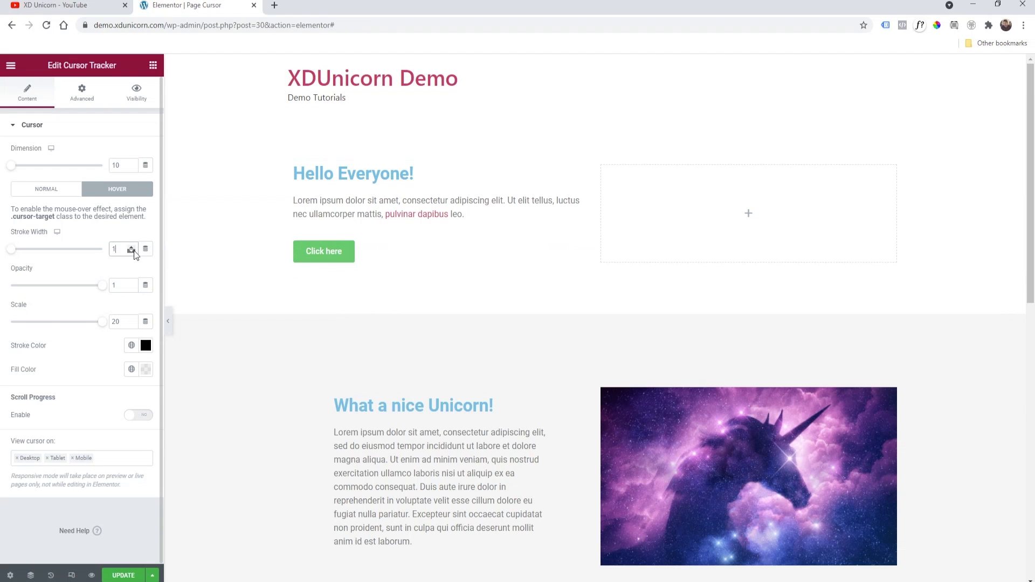
click(323, 252)
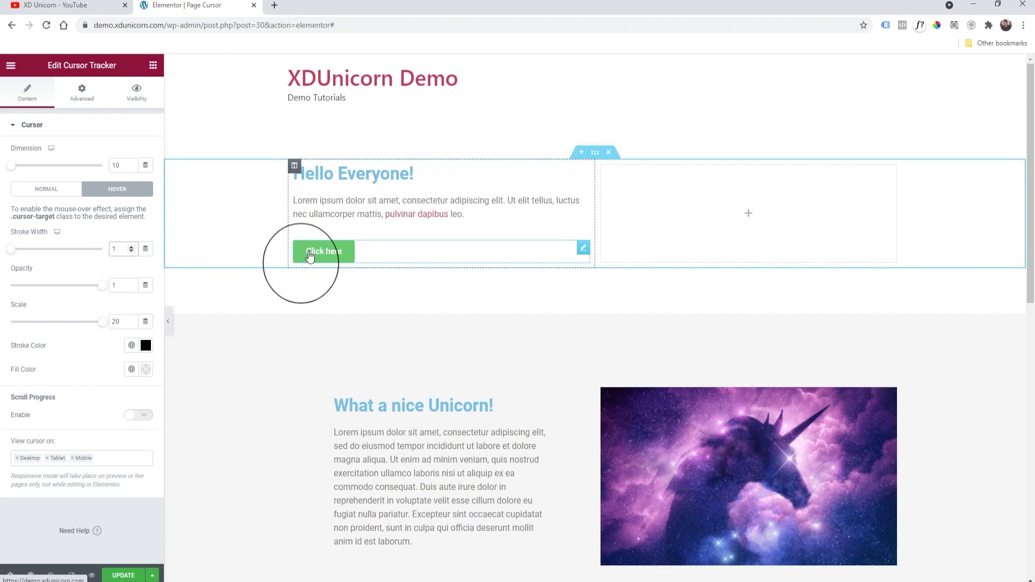
mouse_move(331, 258)
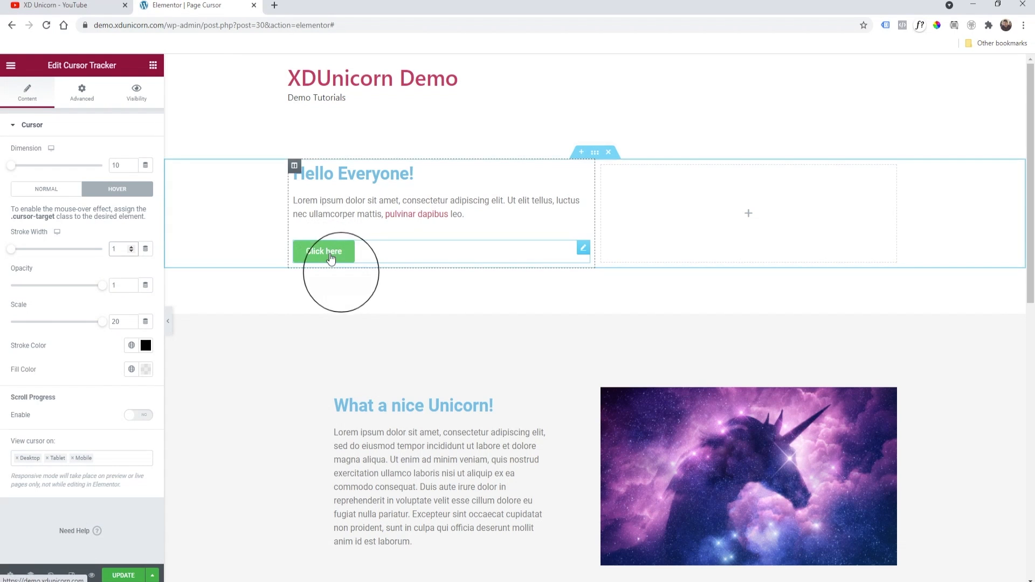